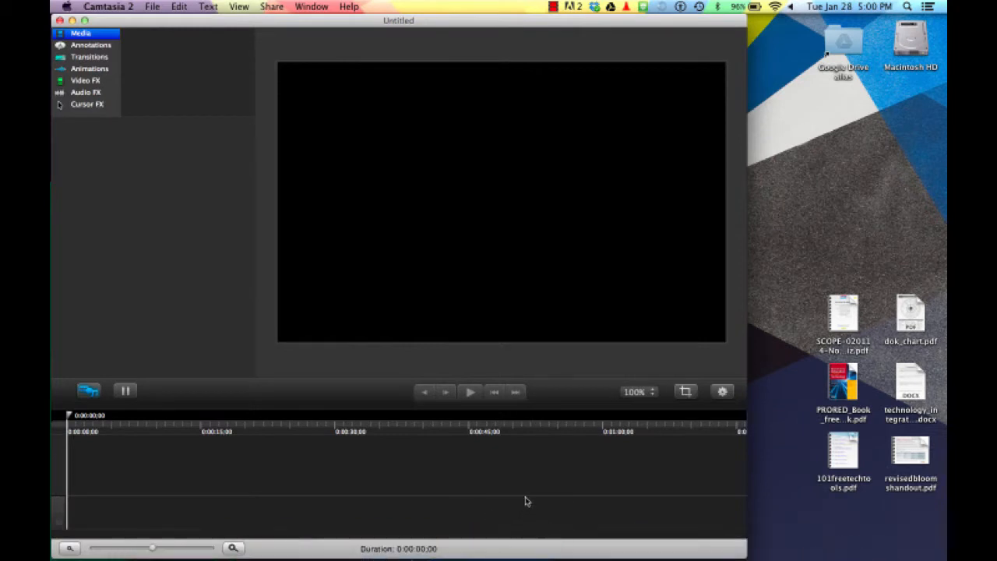
mouse_move(534, 488)
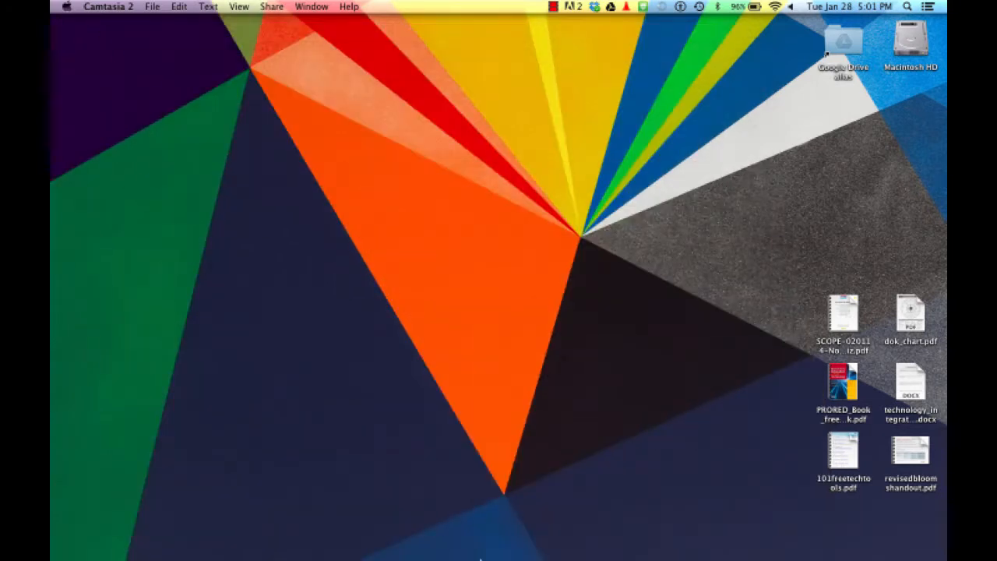
mouse_move(477, 539)
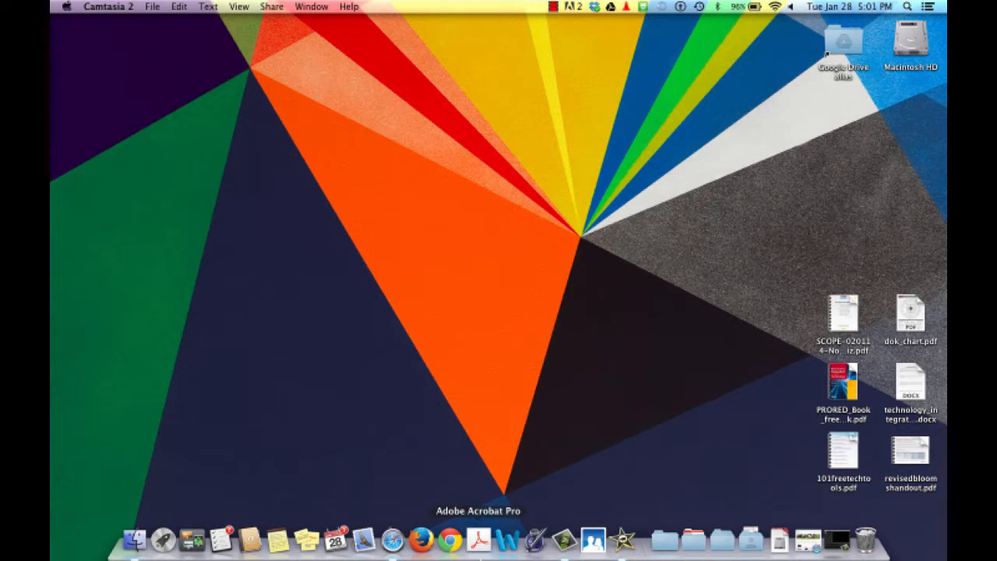
mouse_move(620, 539)
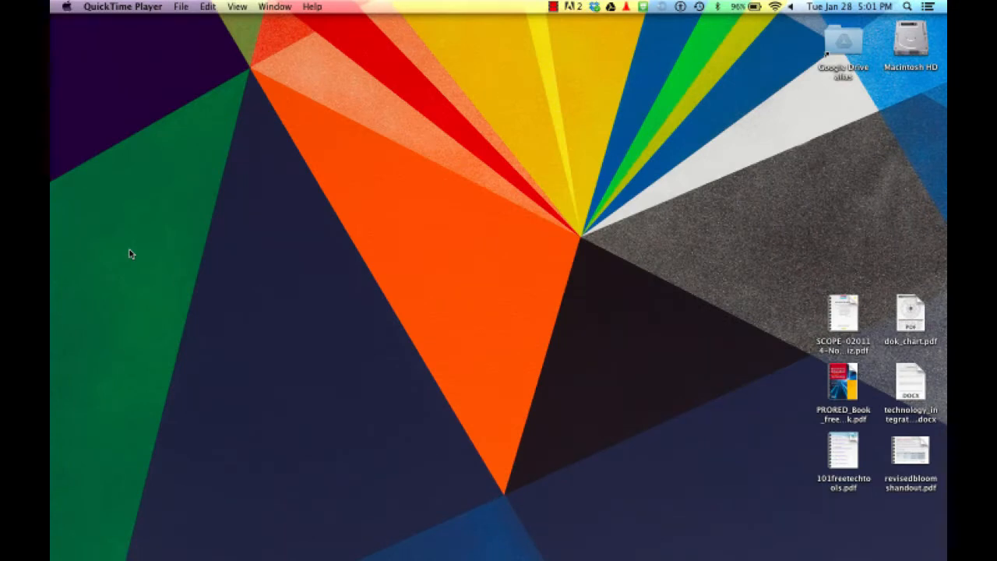
Show QuickTime Player's File menu with its new-recording and recent-movie commands.
left_click(181, 6)
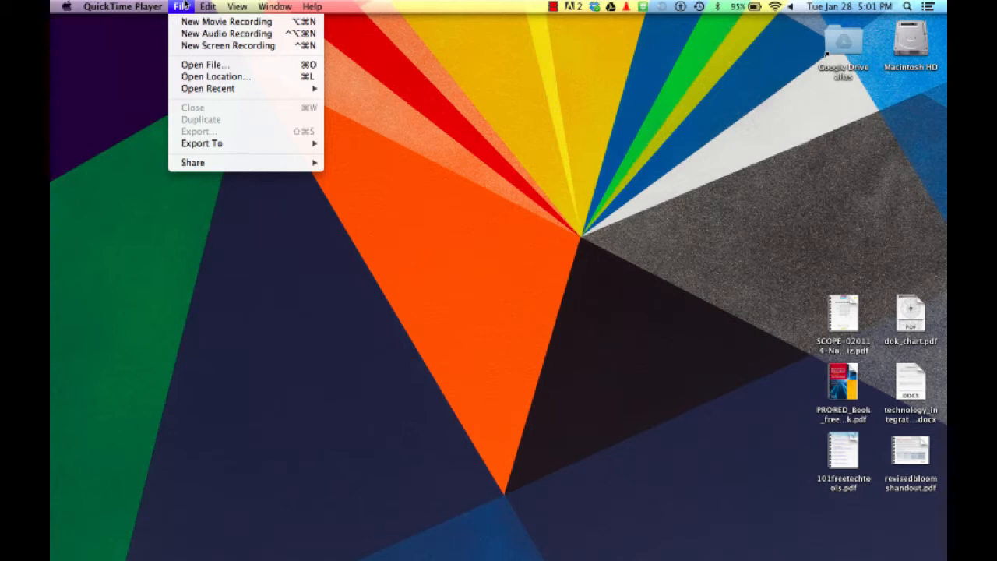
mouse_move(226, 22)
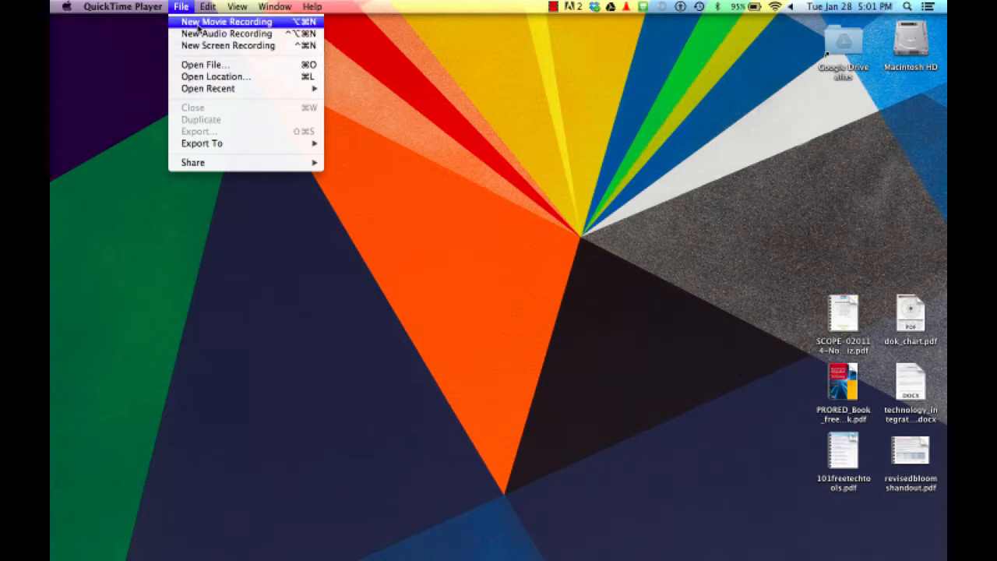
mouse_move(228, 34)
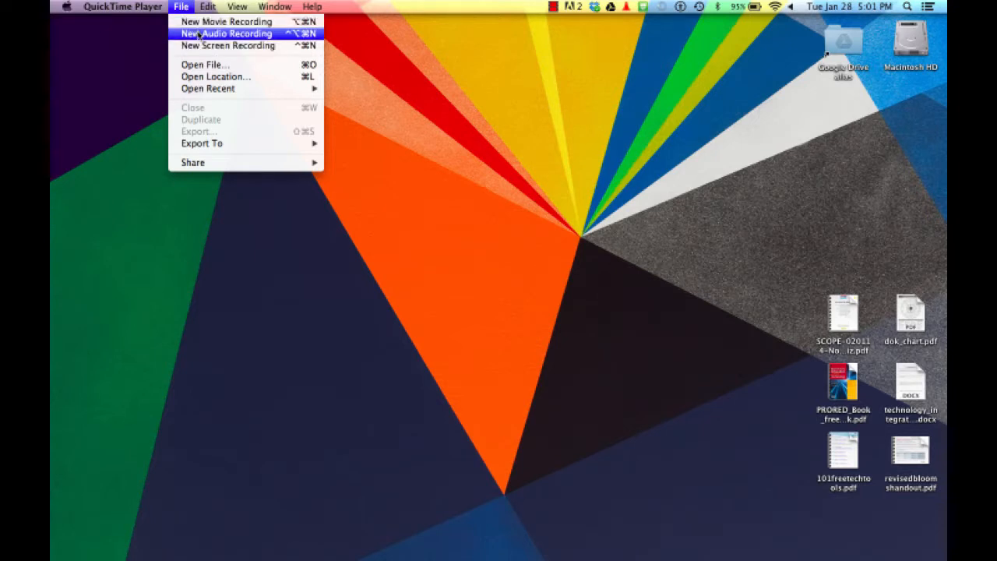
mouse_move(227, 45)
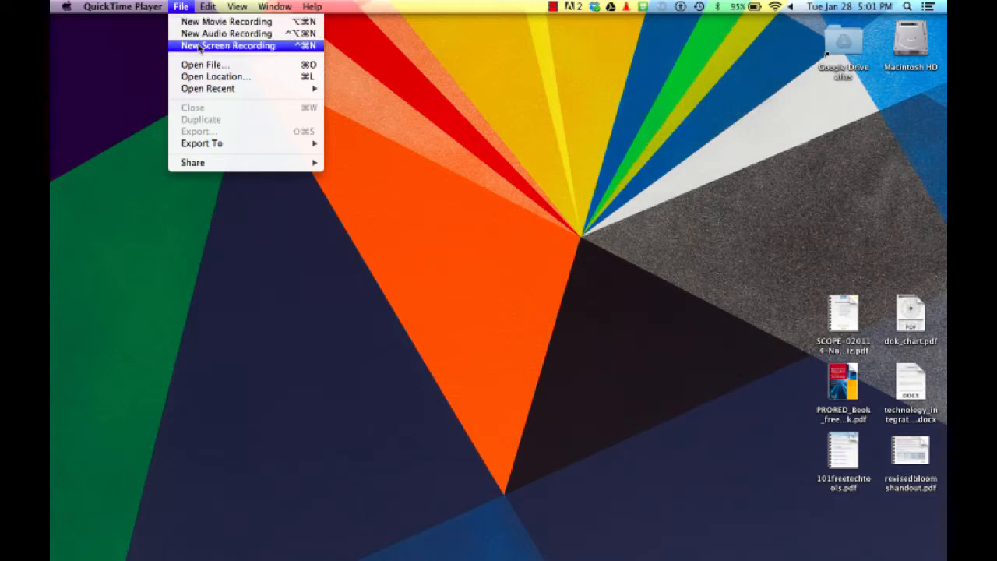
mouse_move(202, 144)
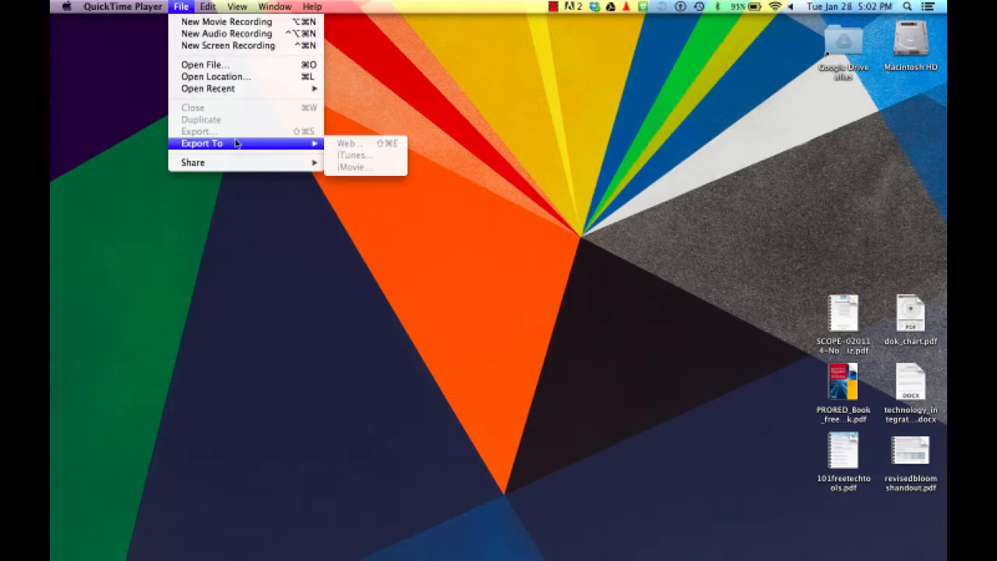
mouse_move(209, 87)
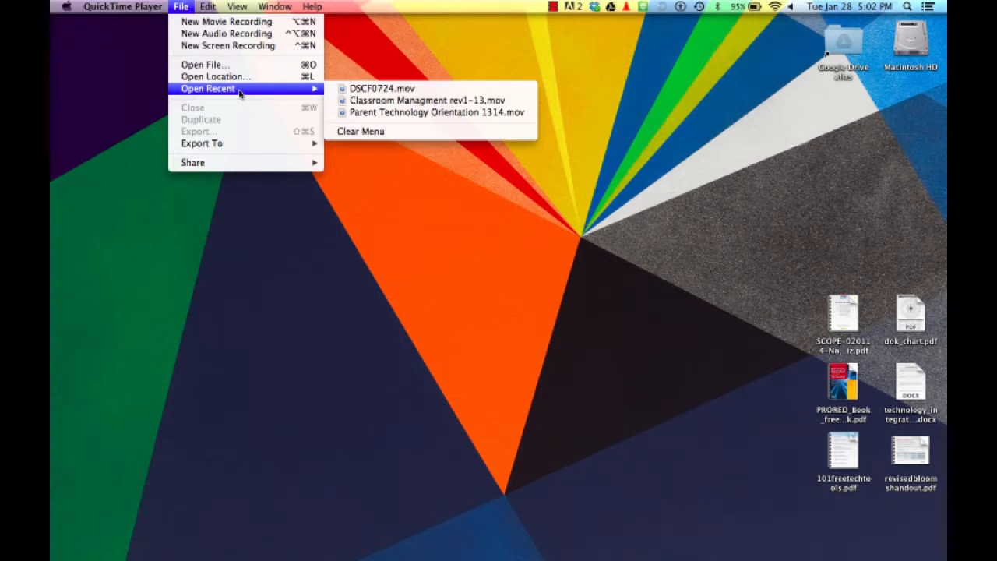
mouse_move(228, 45)
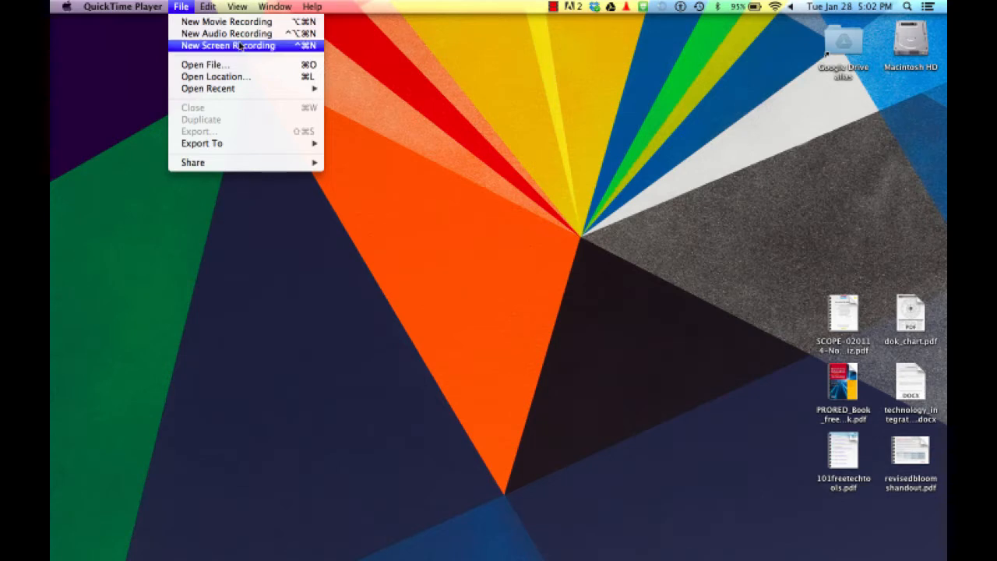
Start a new screen recording and review its microphone and quality options.
left_click(227, 45)
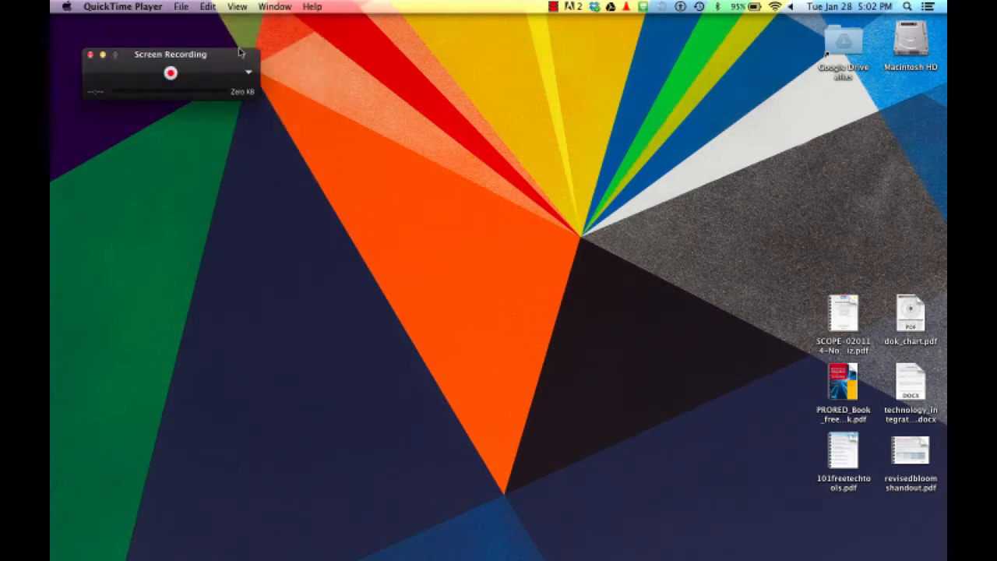
left_click(247, 74)
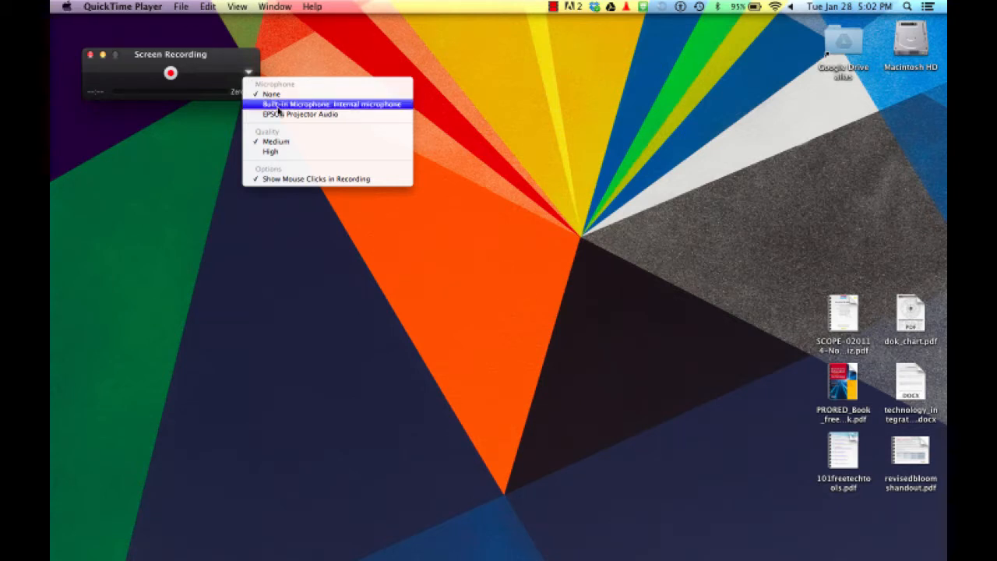
mouse_move(303, 114)
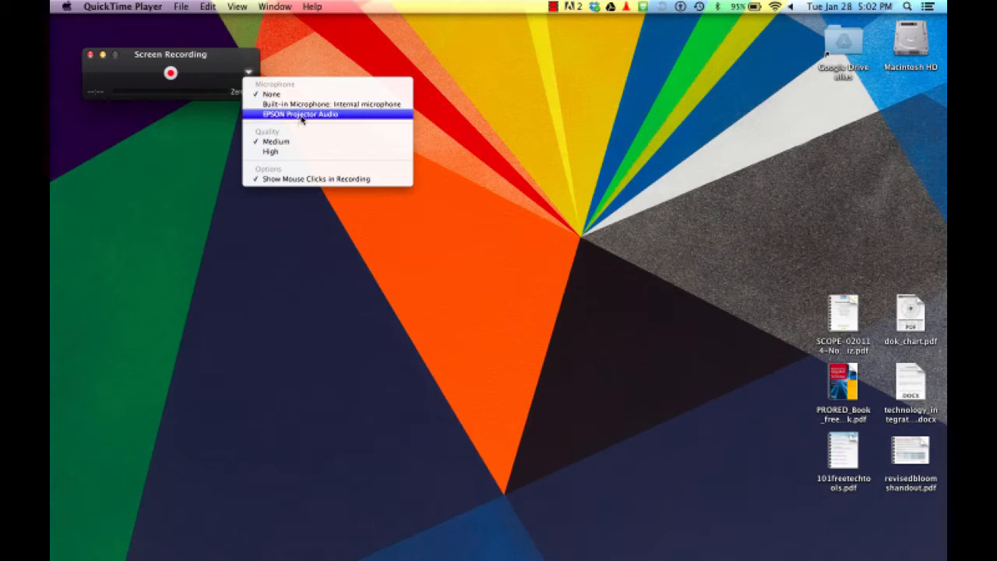
mouse_move(305, 153)
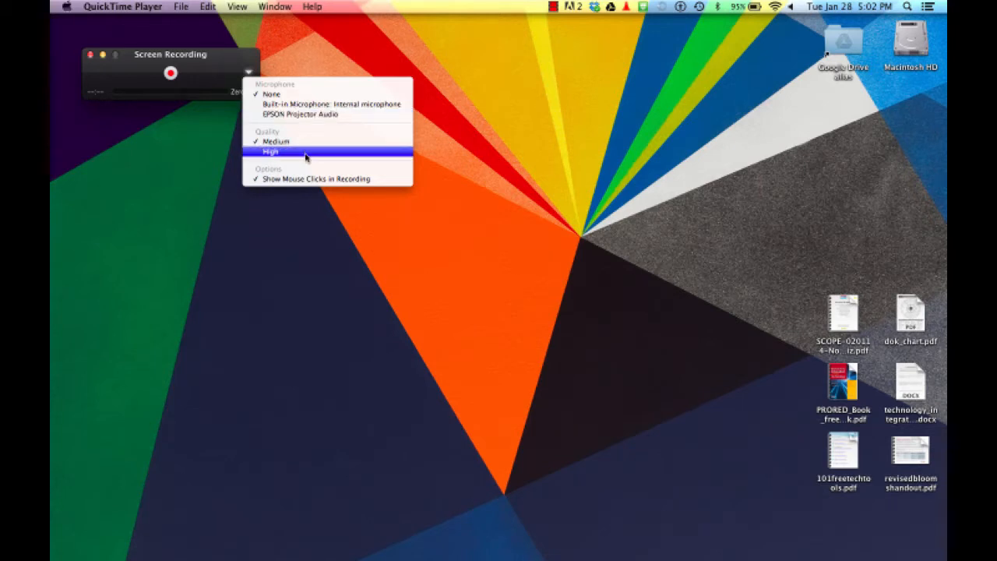
mouse_move(312, 177)
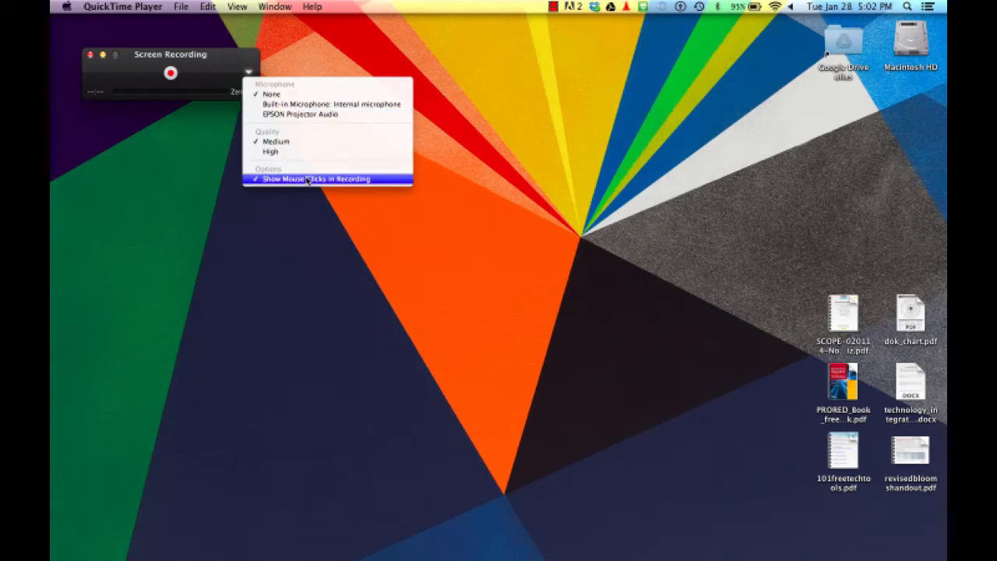
mouse_move(377, 179)
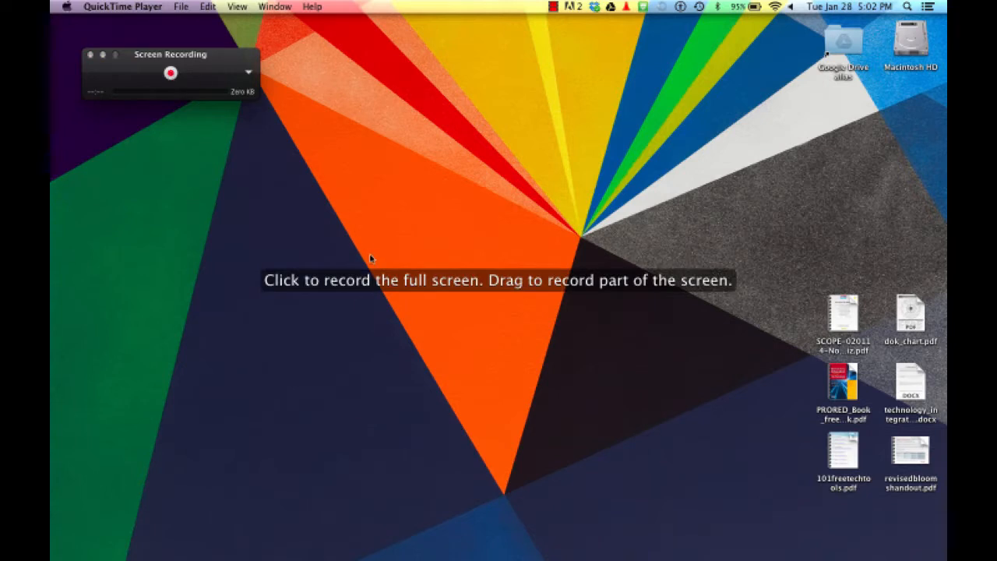
mouse_move(473, 287)
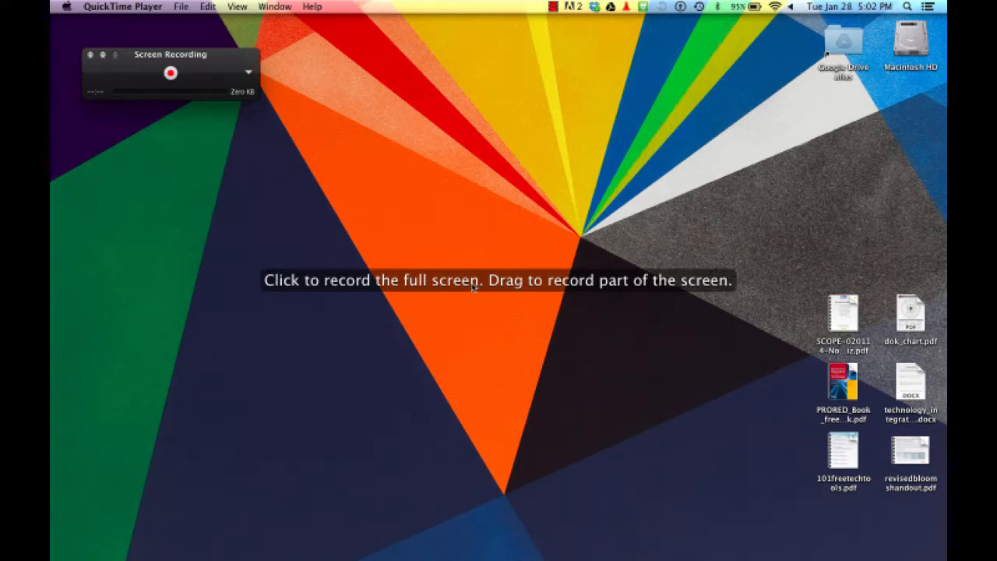
mouse_move(483, 237)
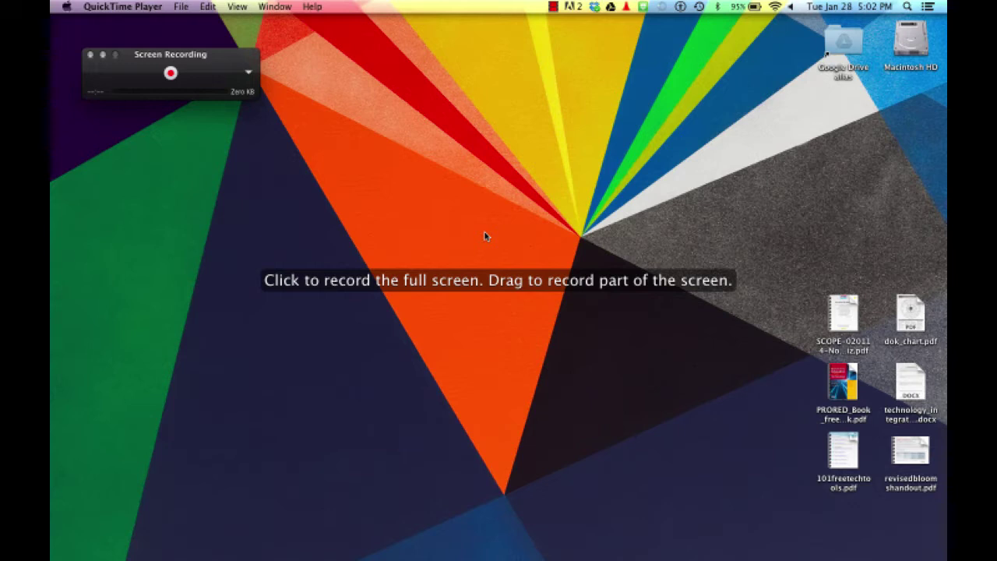
mouse_move(714, 297)
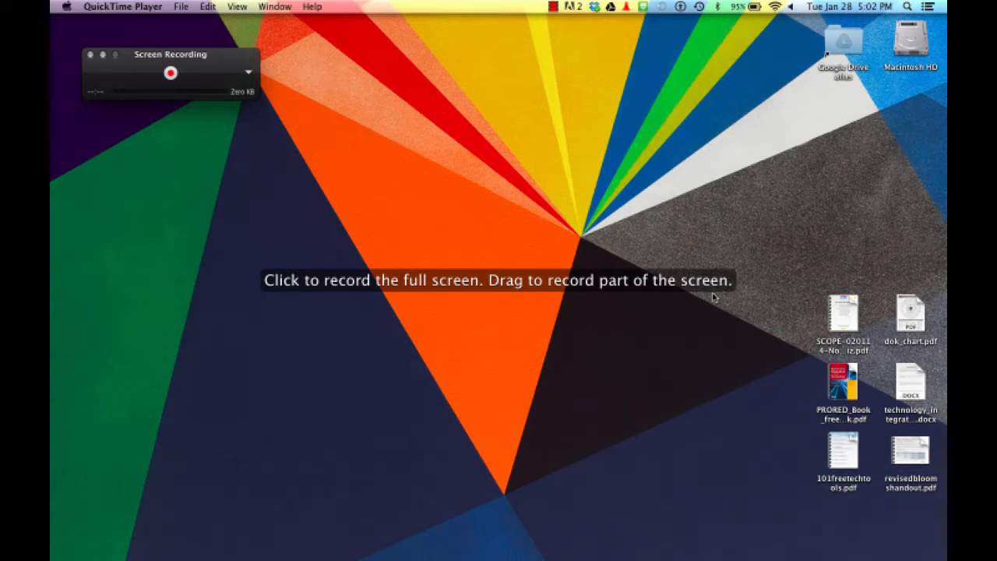
mouse_move(725, 288)
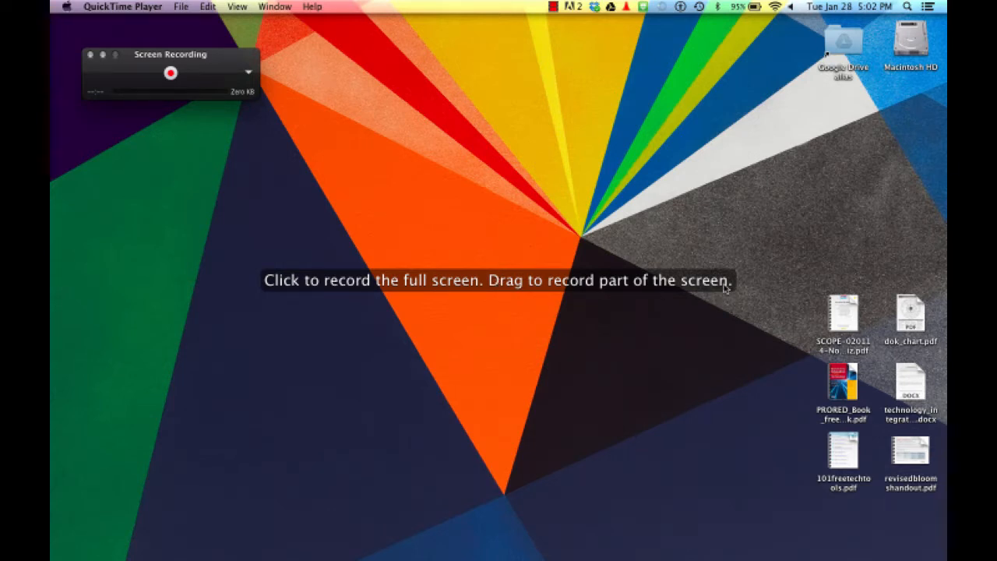
mouse_move(296, 164)
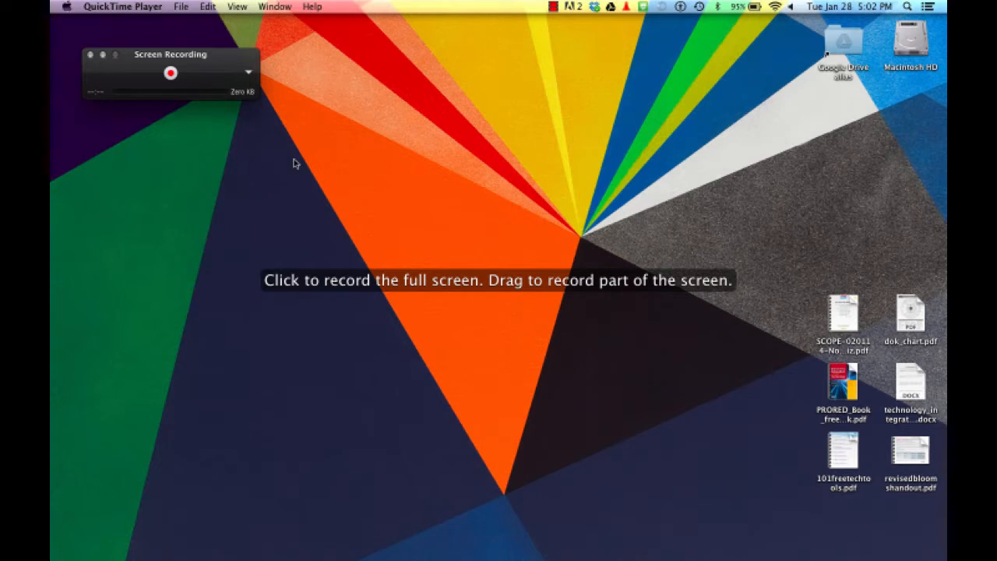
Record the full screen while Safari navigates to the PD 360 welcome page.
left_click(171, 73)
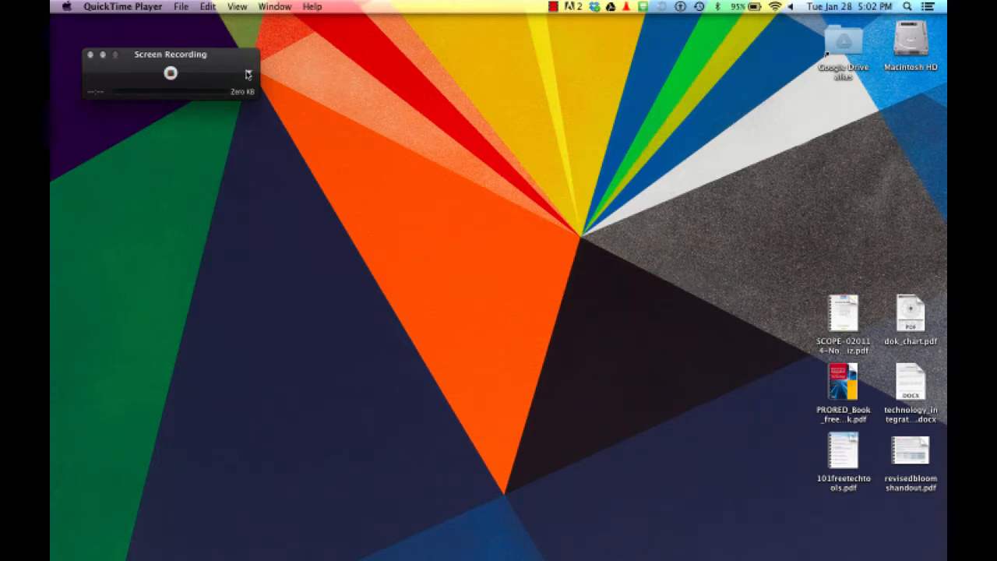
left_click(172, 74)
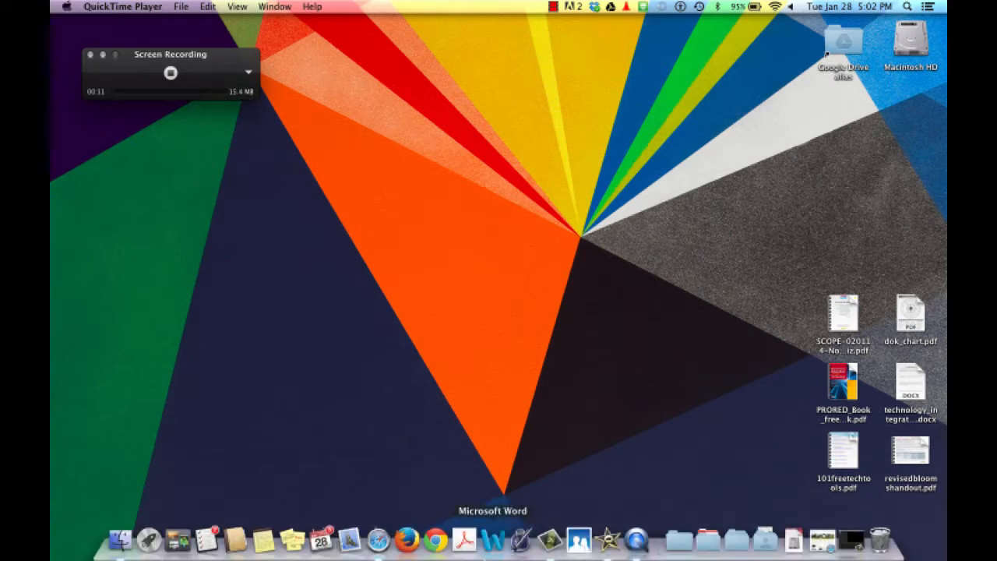
mouse_move(377, 540)
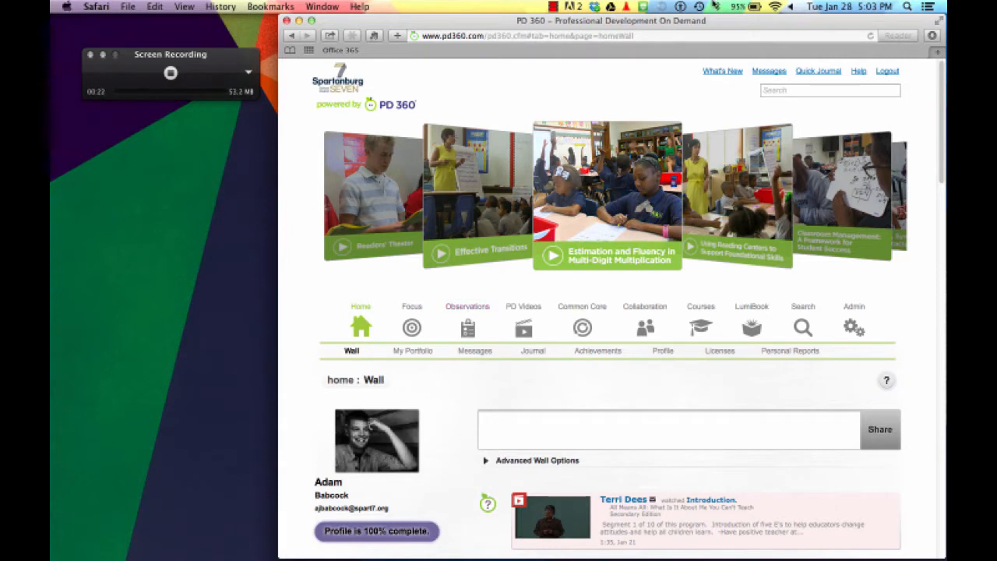
left_click(886, 71)
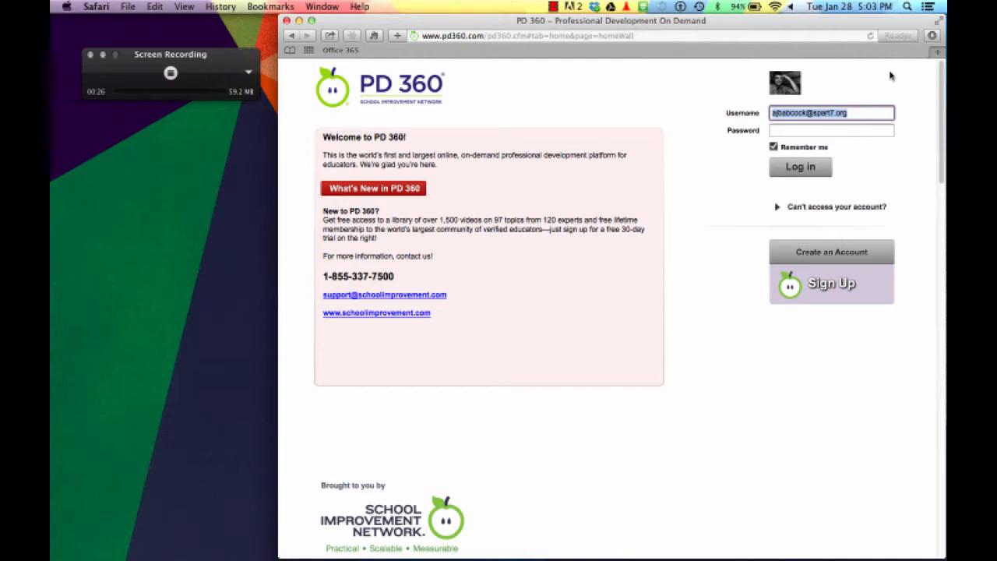
mouse_move(243, 96)
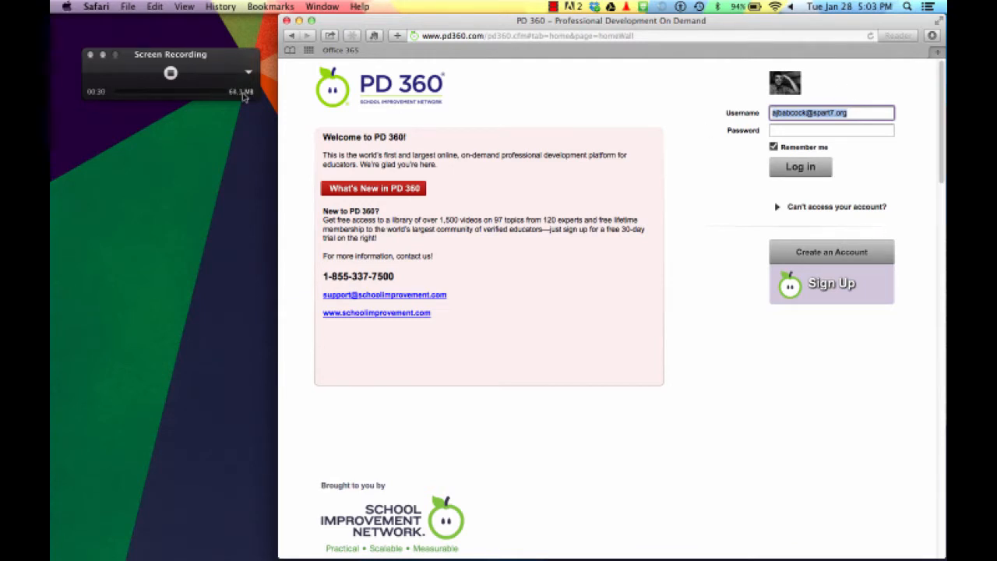
mouse_move(176, 87)
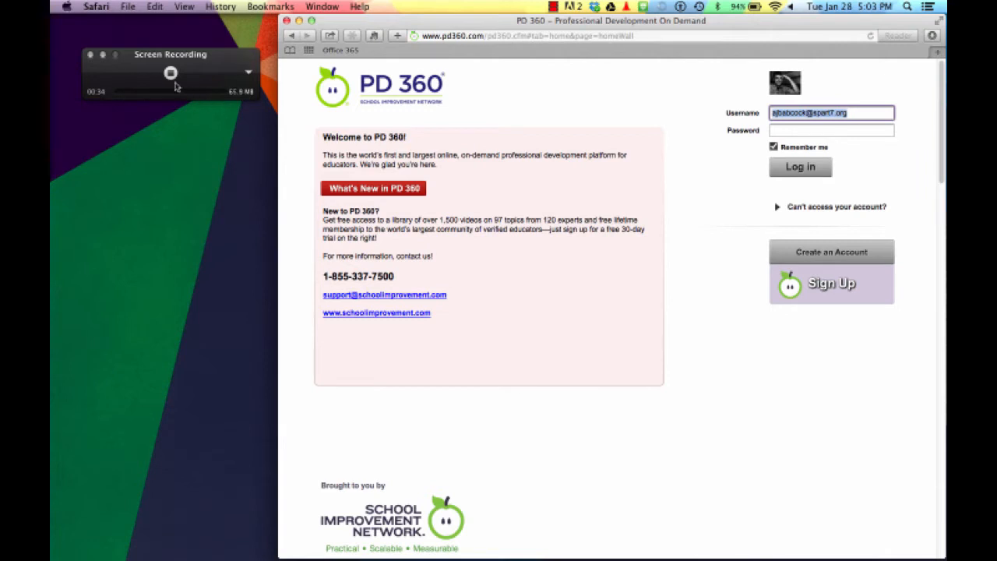
mouse_move(701, 209)
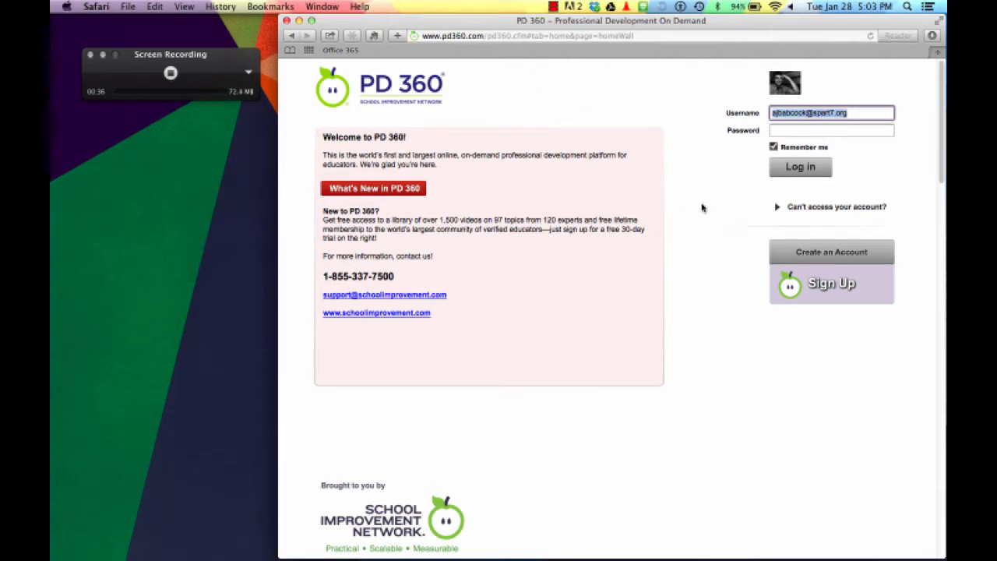
mouse_move(179, 81)
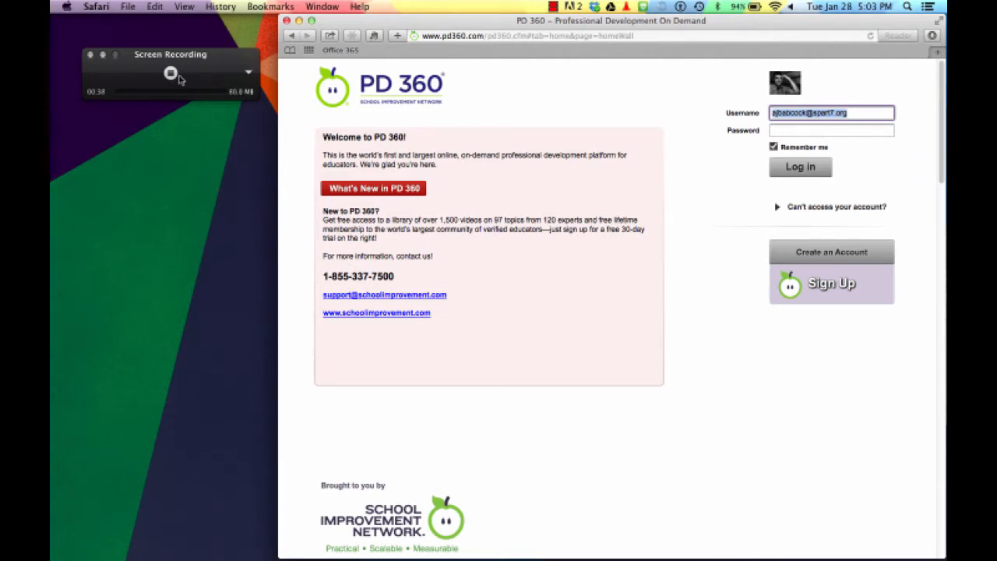
Stop the screen recording and scrub back through the captured movie.
left_click(171, 74)
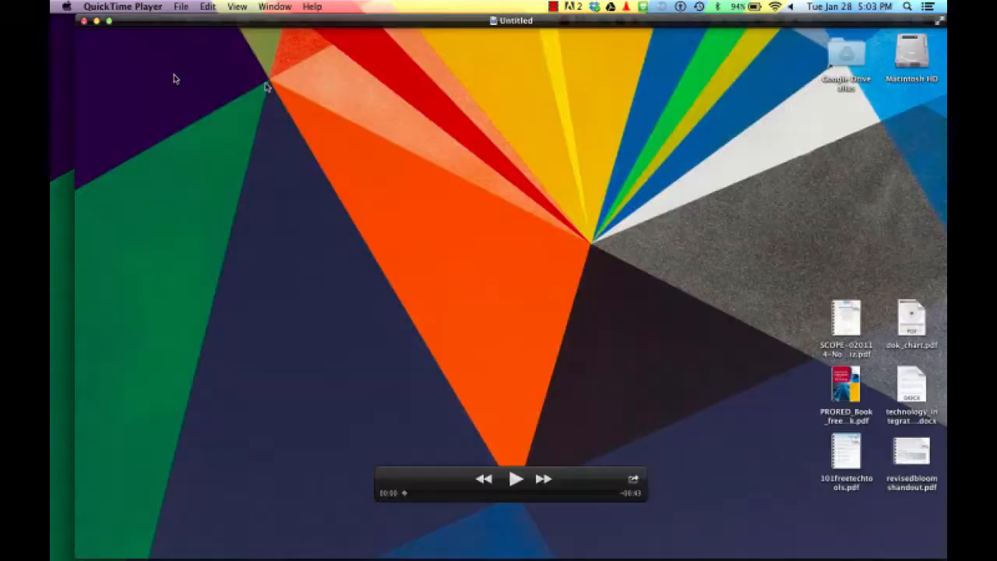
mouse_move(942, 533)
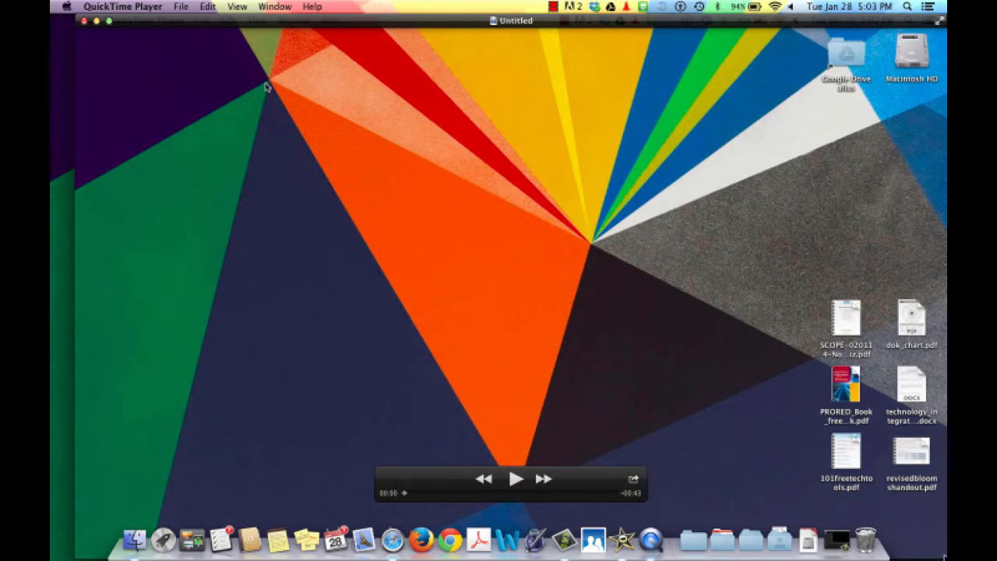
mouse_move(513, 494)
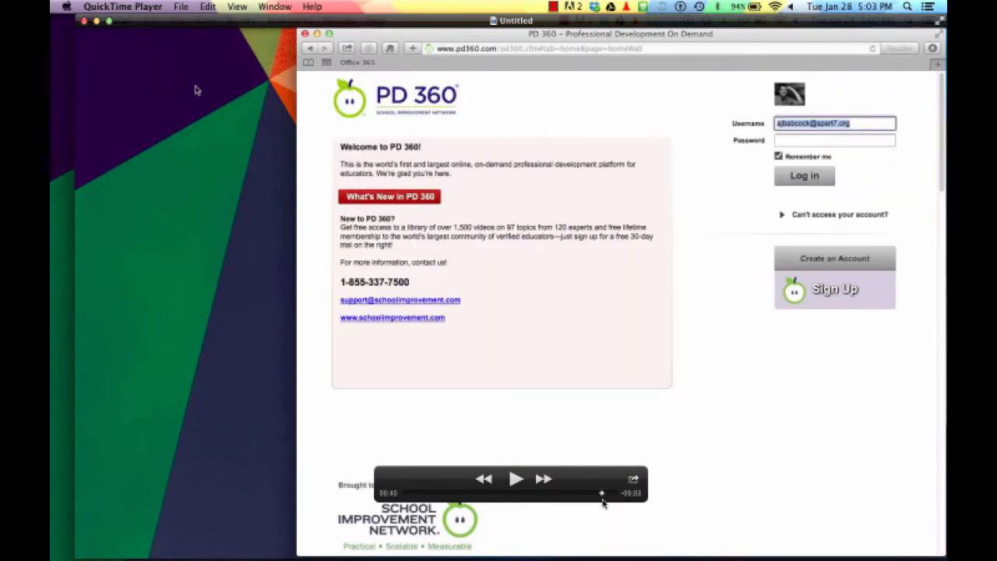
left_click(308, 34)
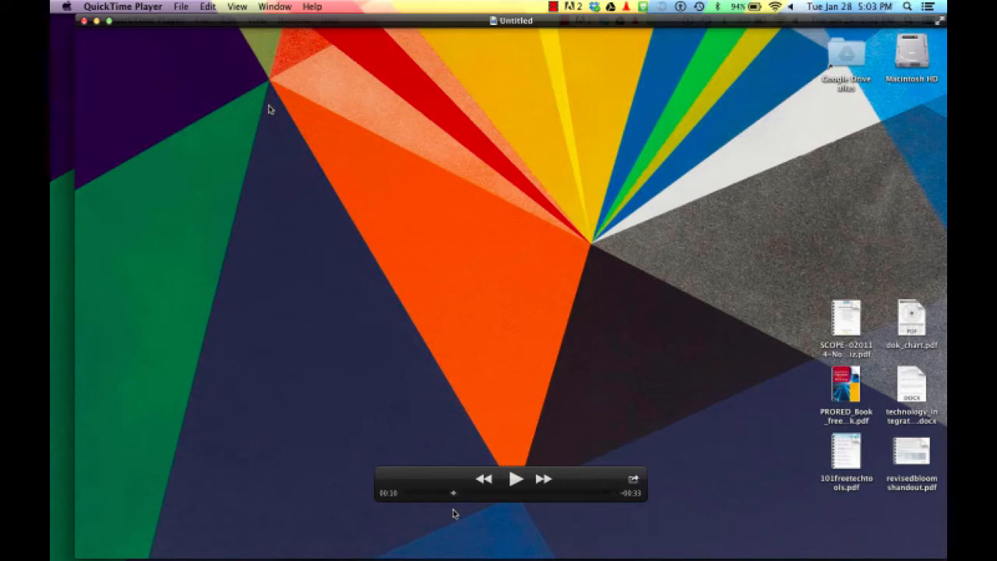
mouse_move(616, 468)
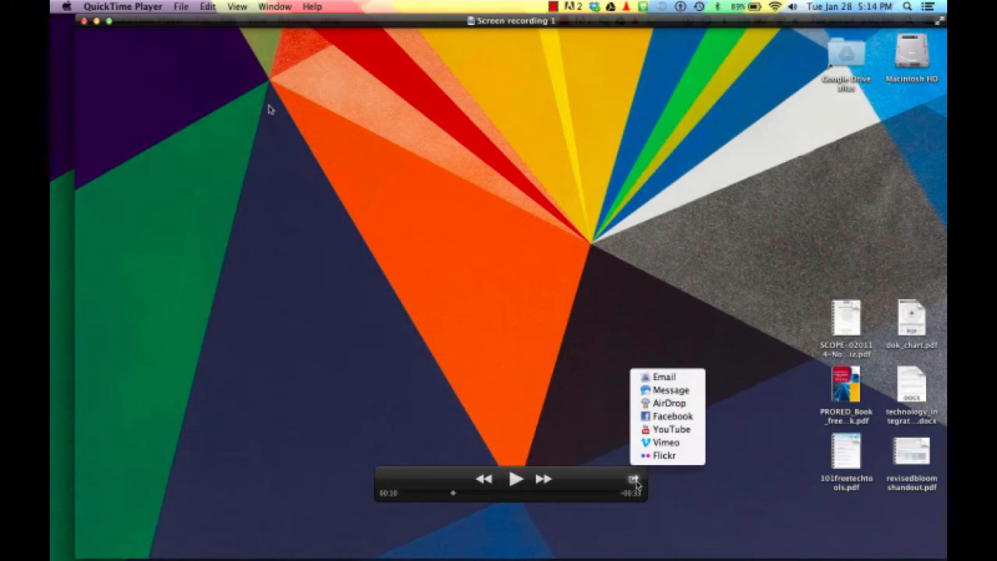
mouse_move(664, 455)
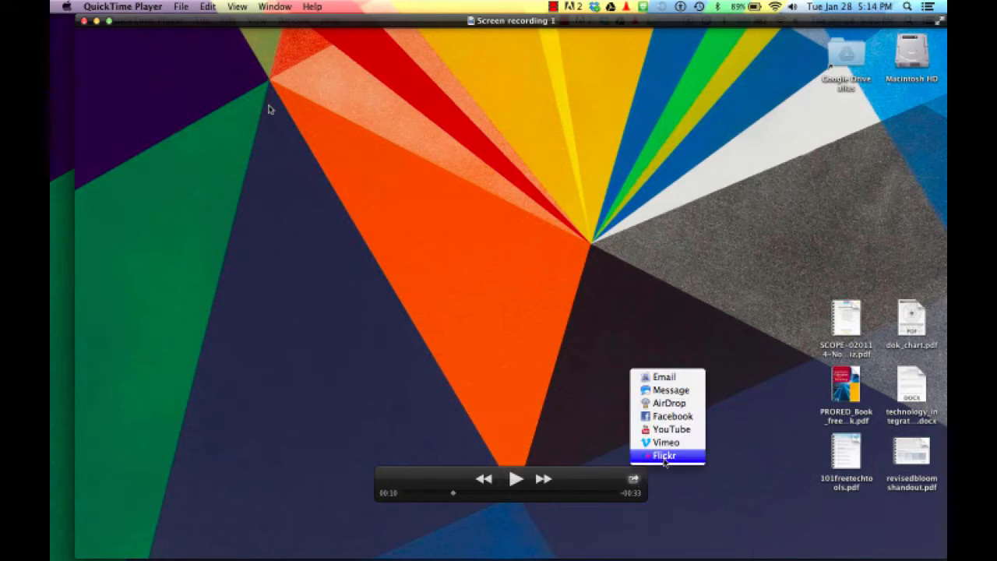
mouse_move(670, 402)
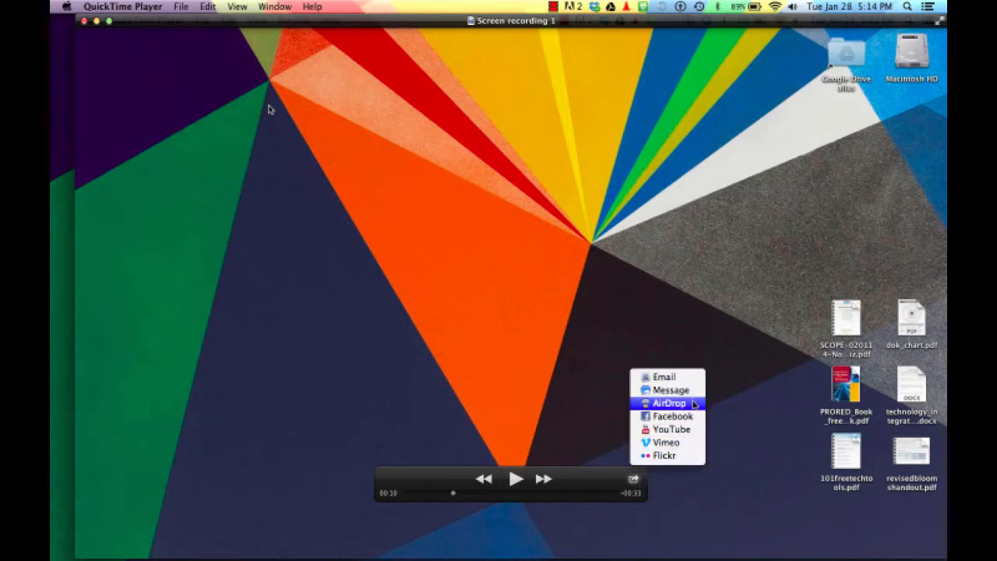
mouse_move(671, 430)
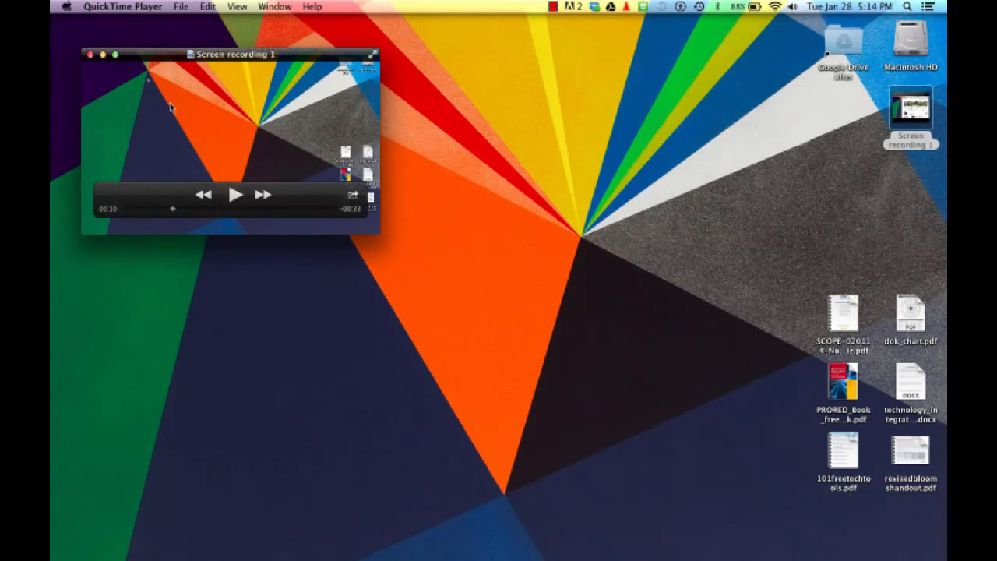
Export Screen recording 1 to iMovie and confirm the share.
left_click(181, 6)
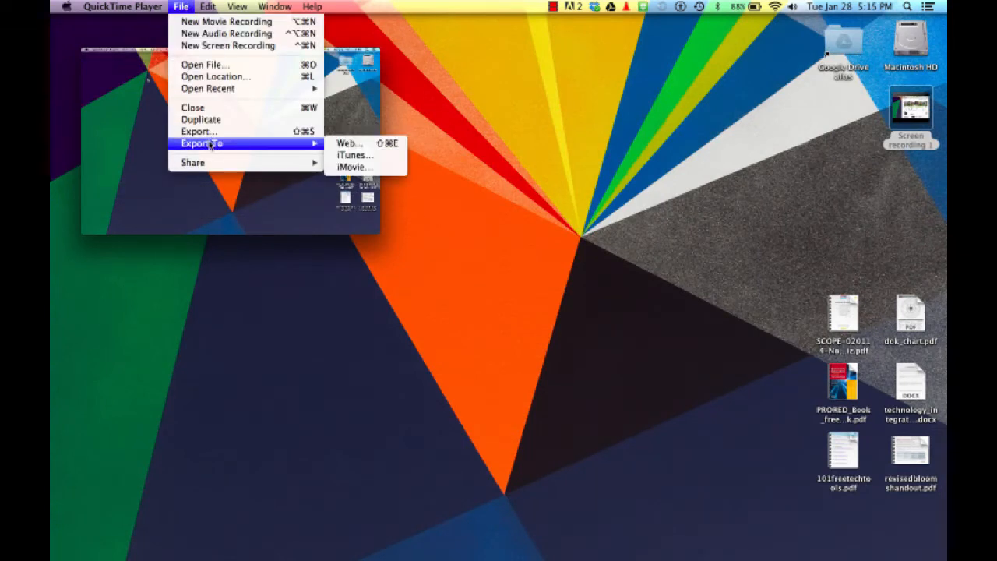
mouse_move(355, 169)
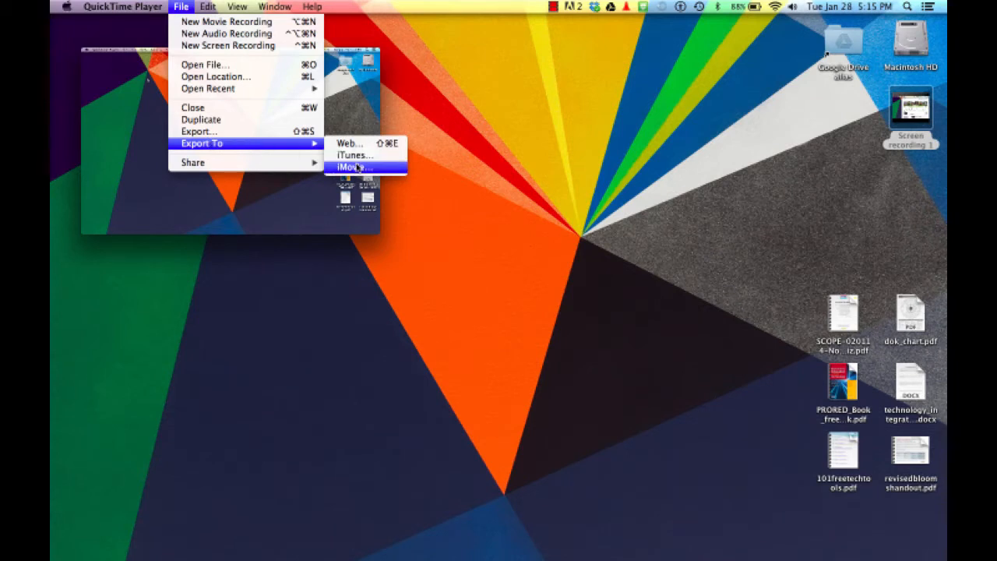
left_click(352, 169)
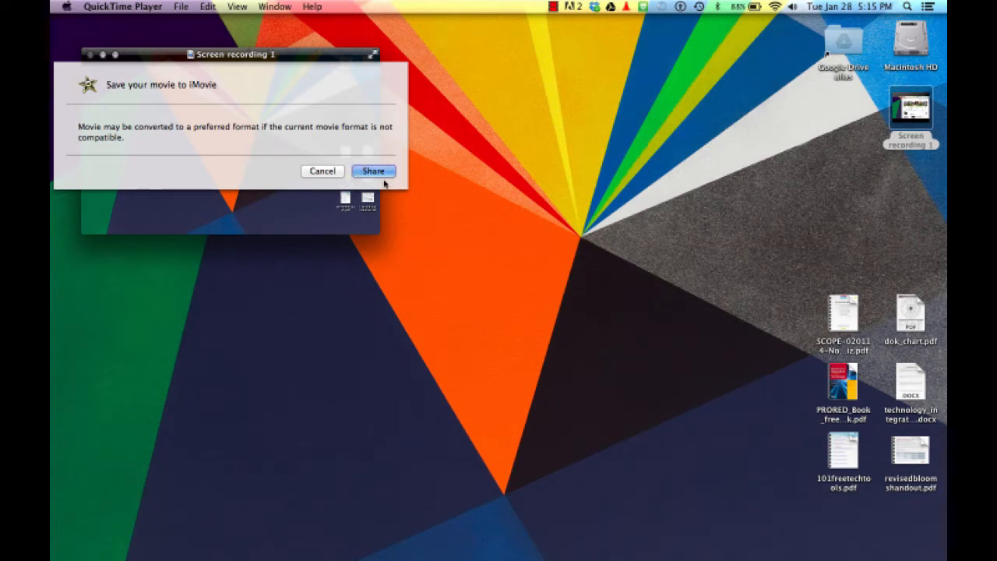
left_click(374, 170)
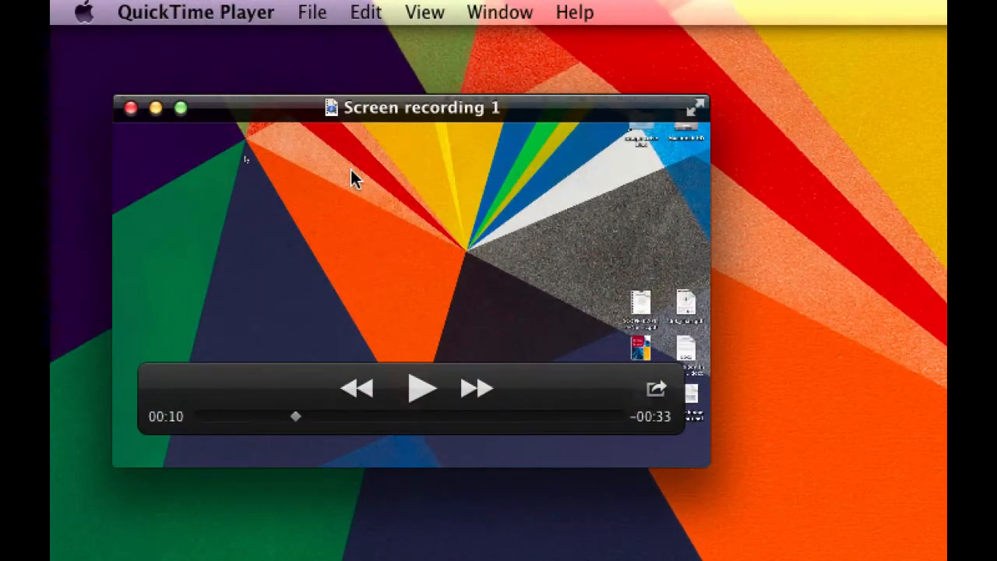
mouse_move(131, 109)
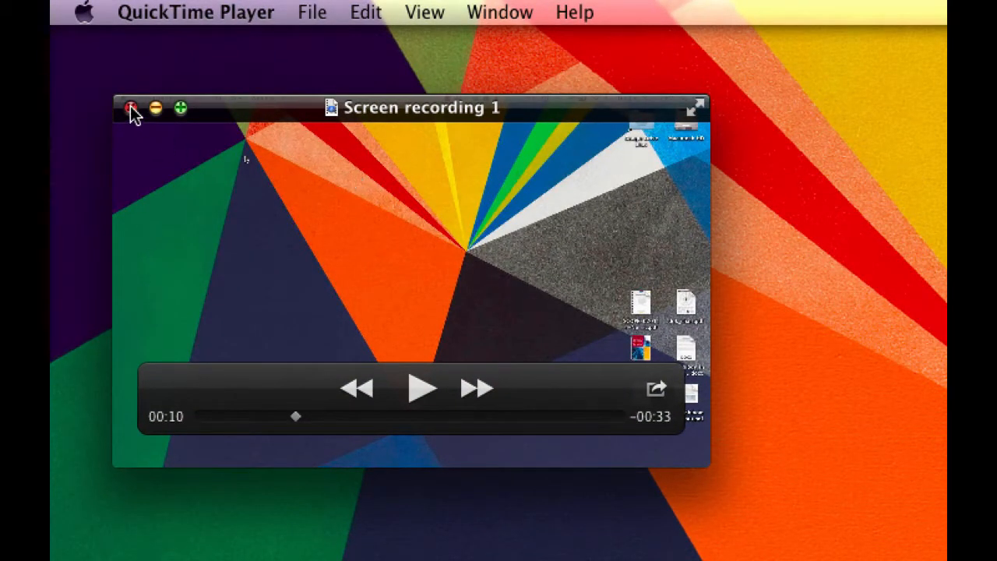
Close the player and browse Finder to Movies › iMovie Events › iMovie Drop Box.
left_click(131, 107)
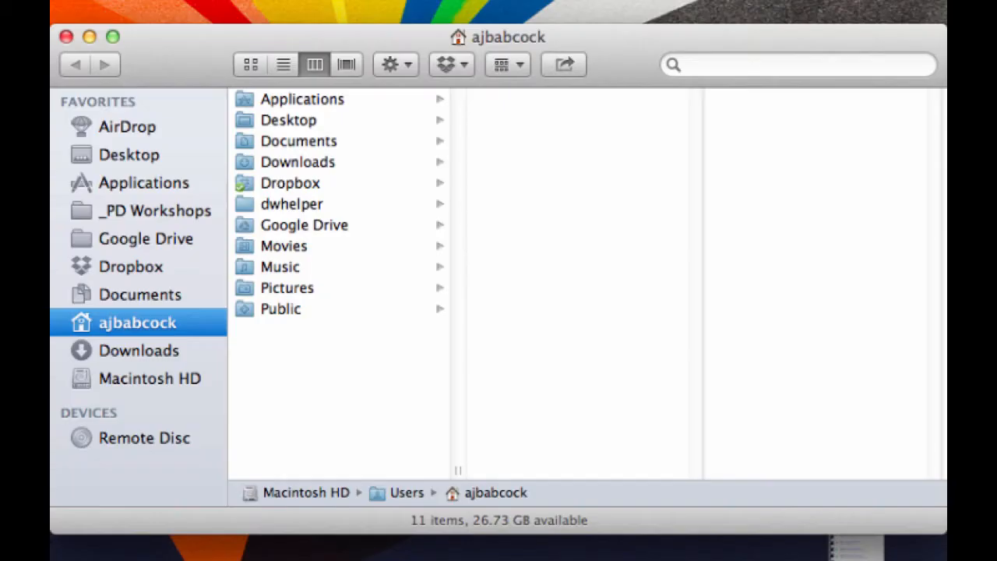
mouse_move(134, 304)
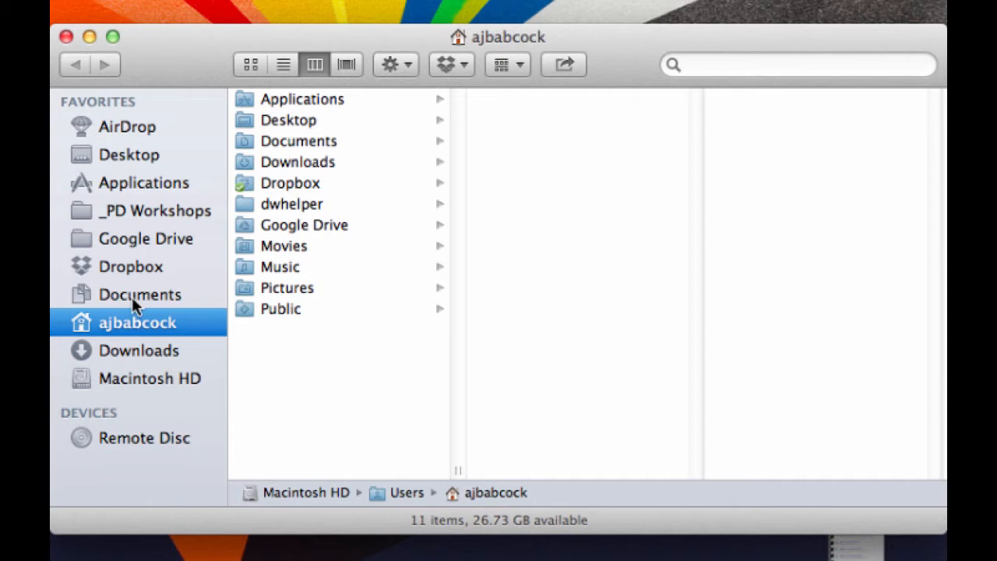
mouse_move(287, 293)
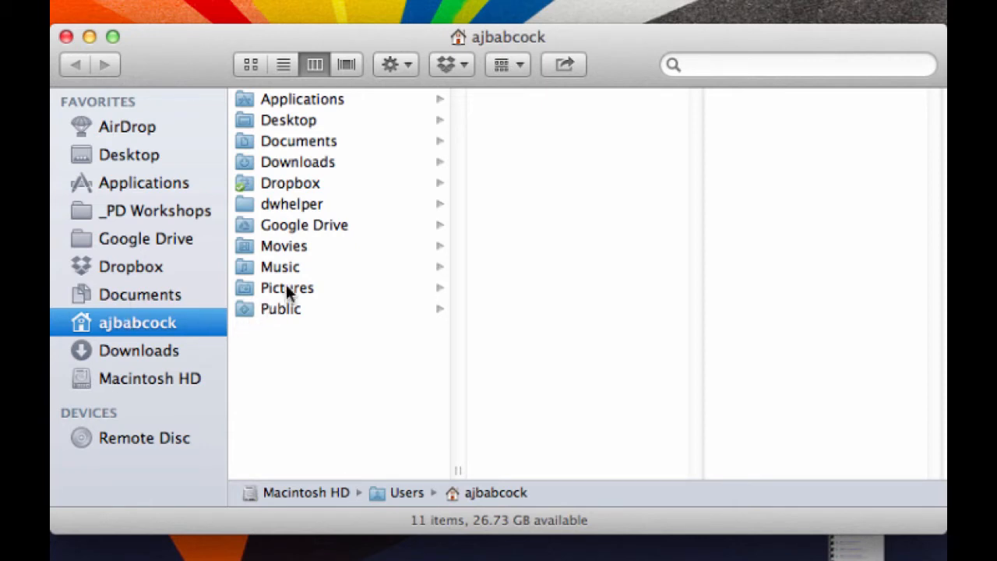
left_click(283, 247)
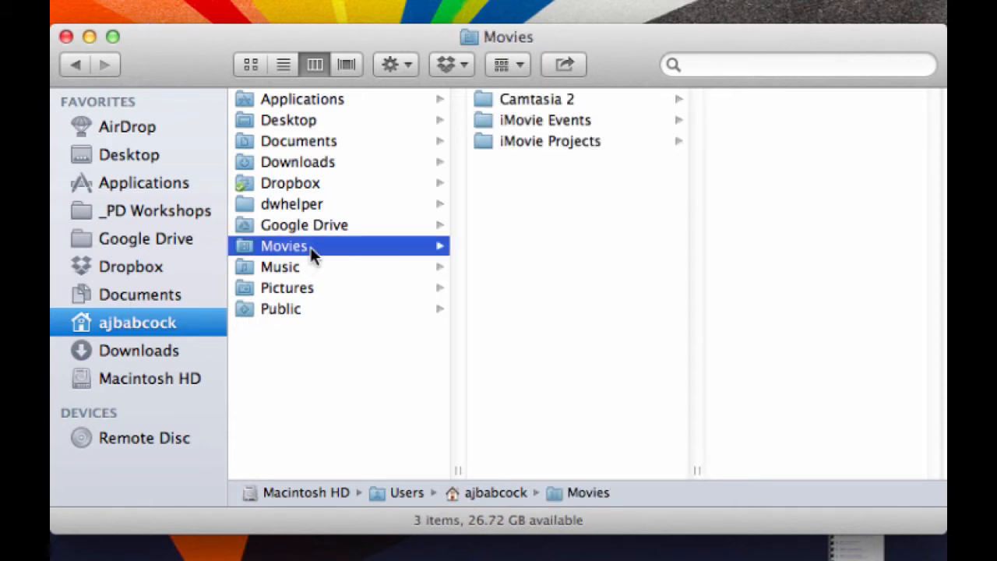
mouse_move(546, 128)
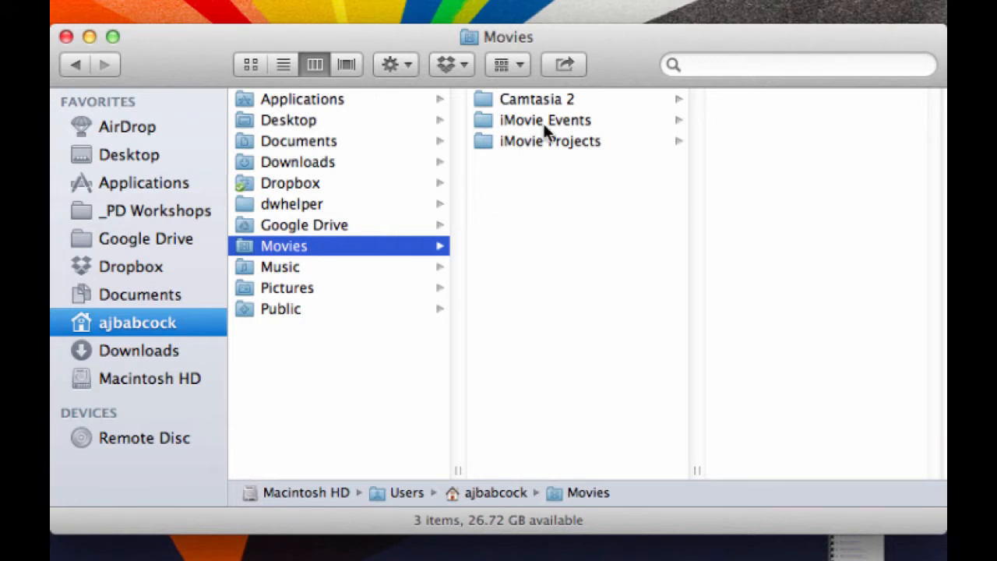
left_click(546, 120)
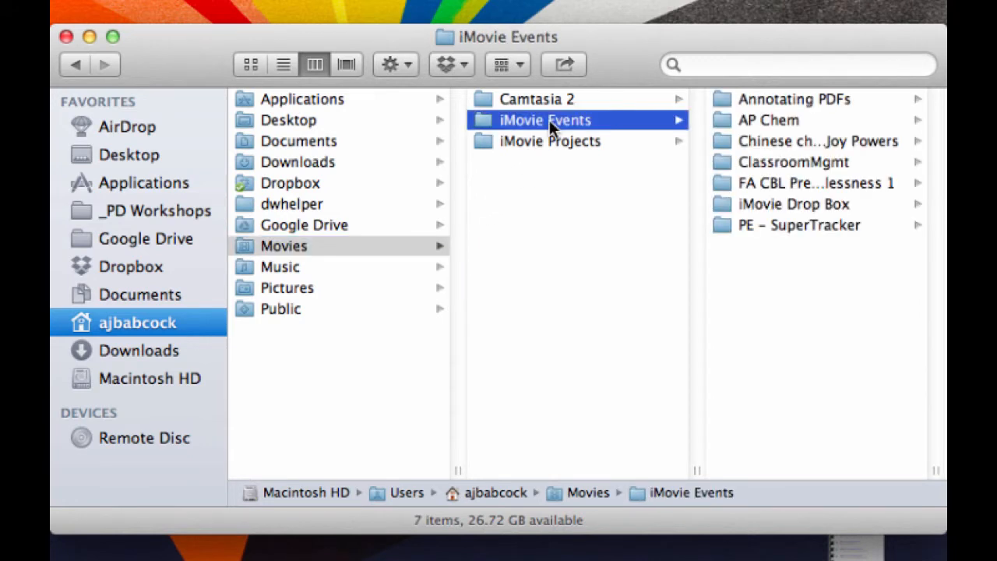
left_click(793, 202)
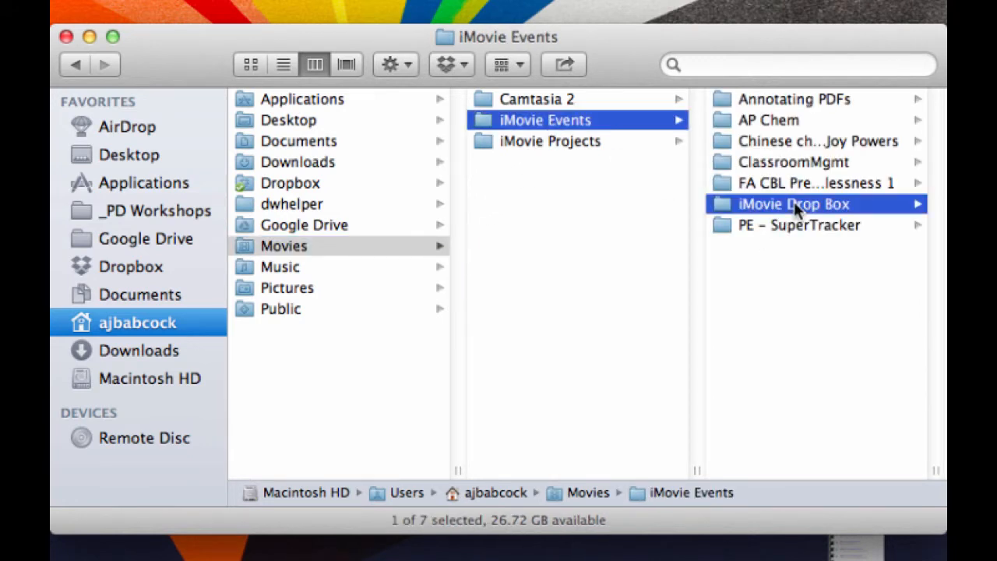
left_click(793, 202)
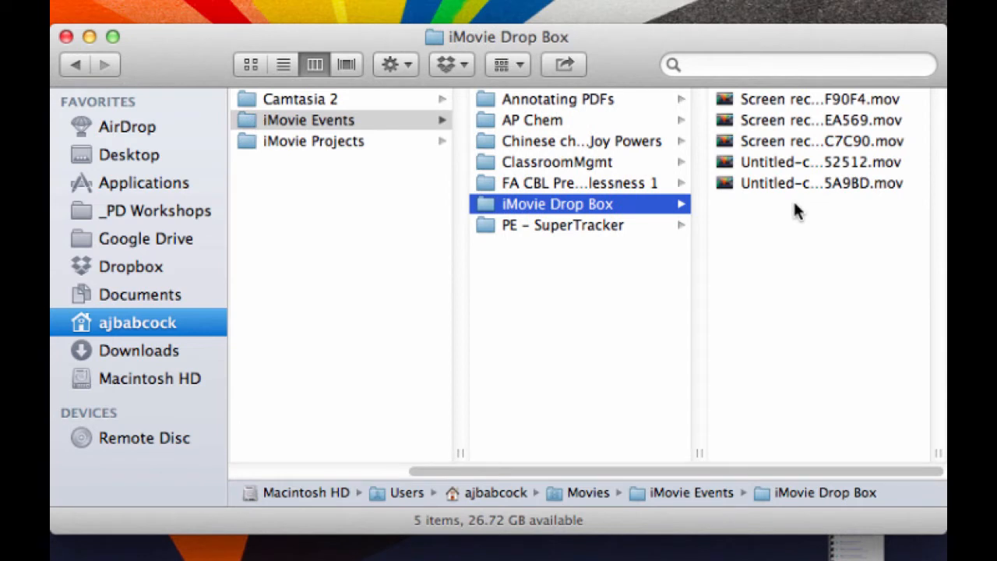
mouse_move(807, 162)
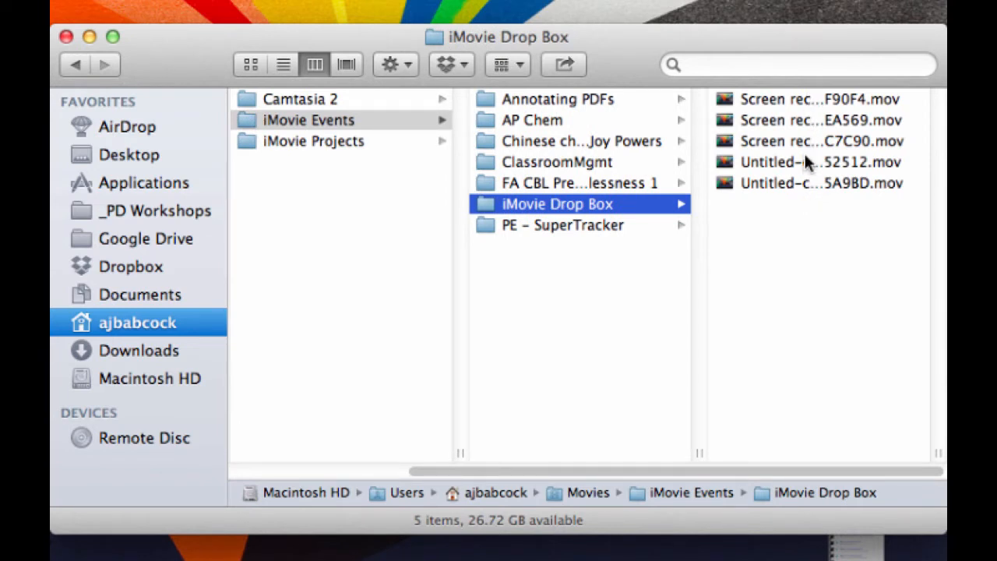
mouse_move(808, 201)
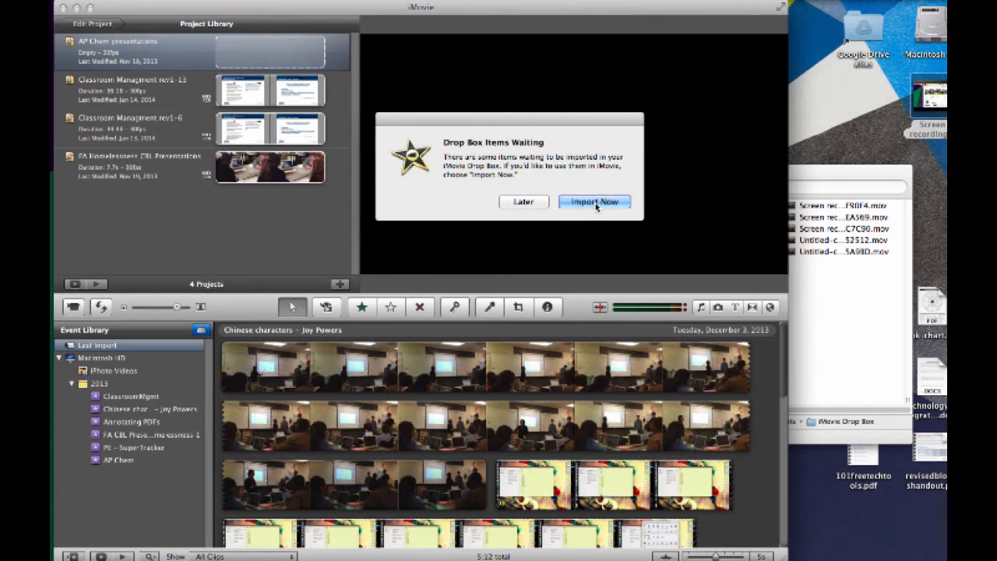
Import the Drop Box movies into a new event named 'Screencasting with Quicktime and i…'.
left_click(594, 203)
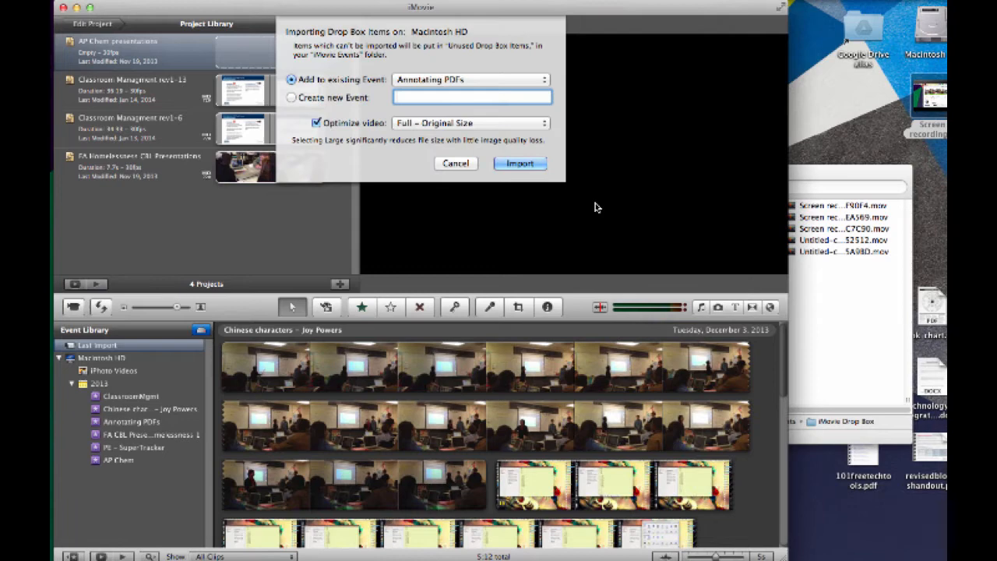
left_click(290, 97)
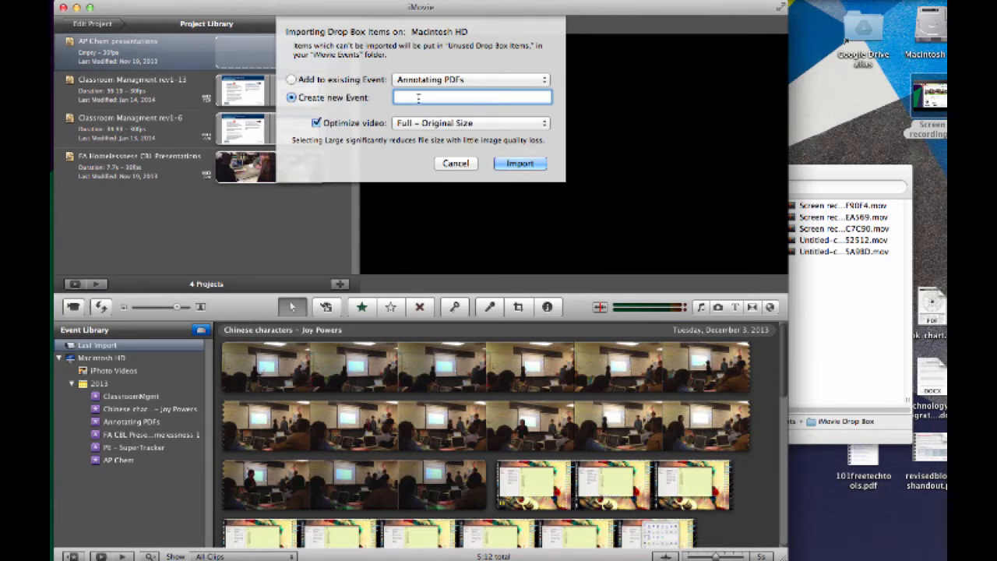
type("Screencasting w")
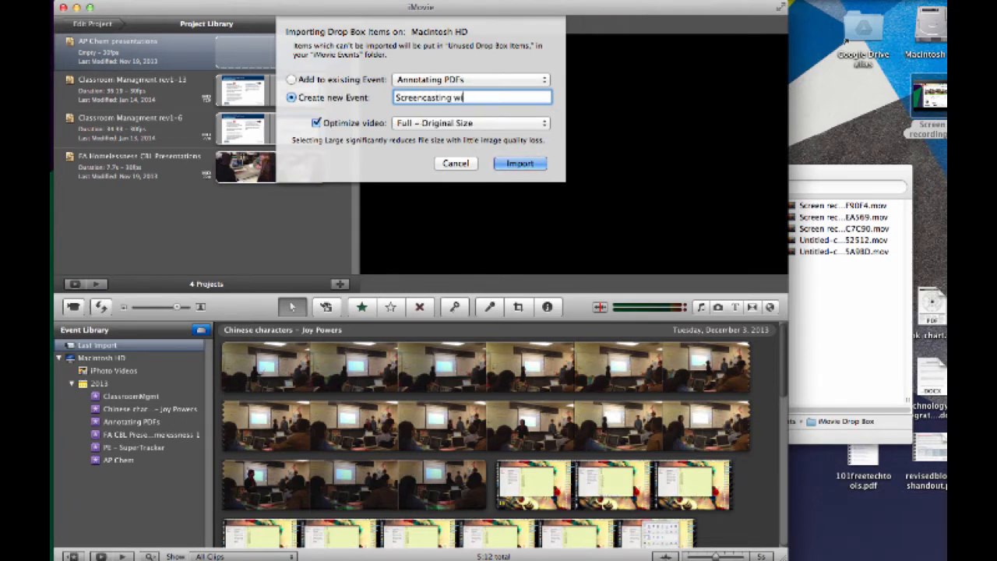
type("ith Quicktime and i")
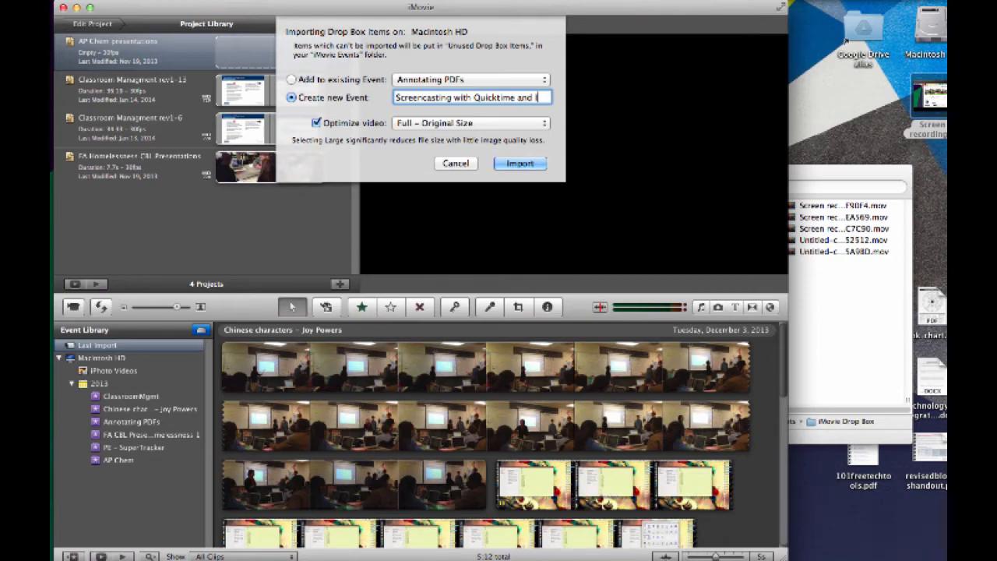
left_click(520, 163)
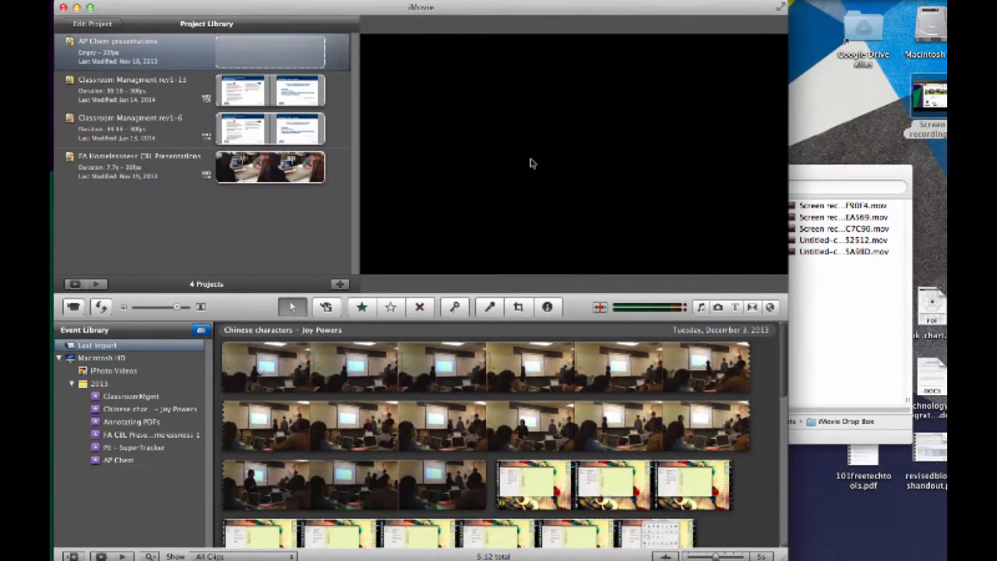
Select the new Screencasting with Quicktime and iMovie event under 2014 to show its clips.
left_click(148, 396)
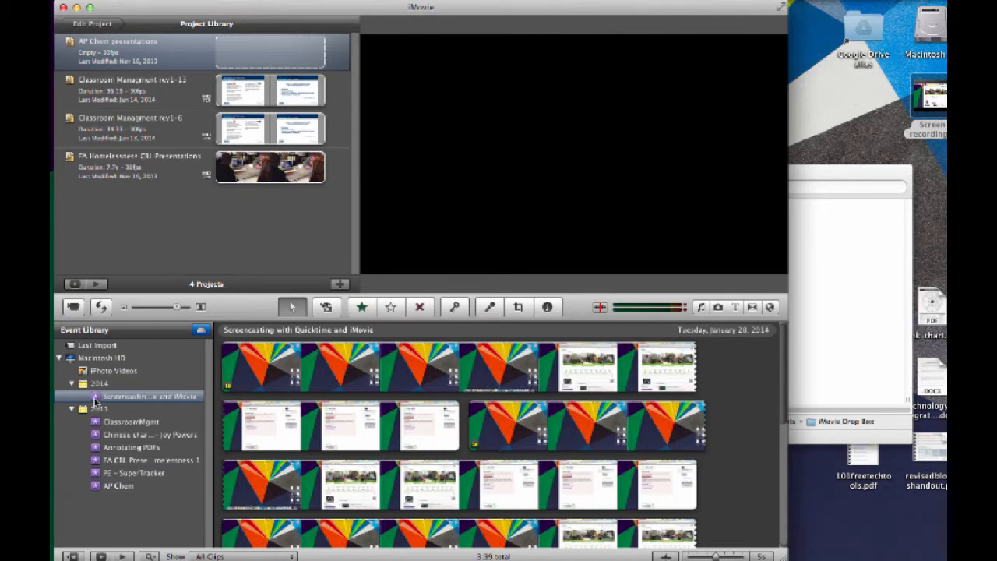
mouse_move(736, 417)
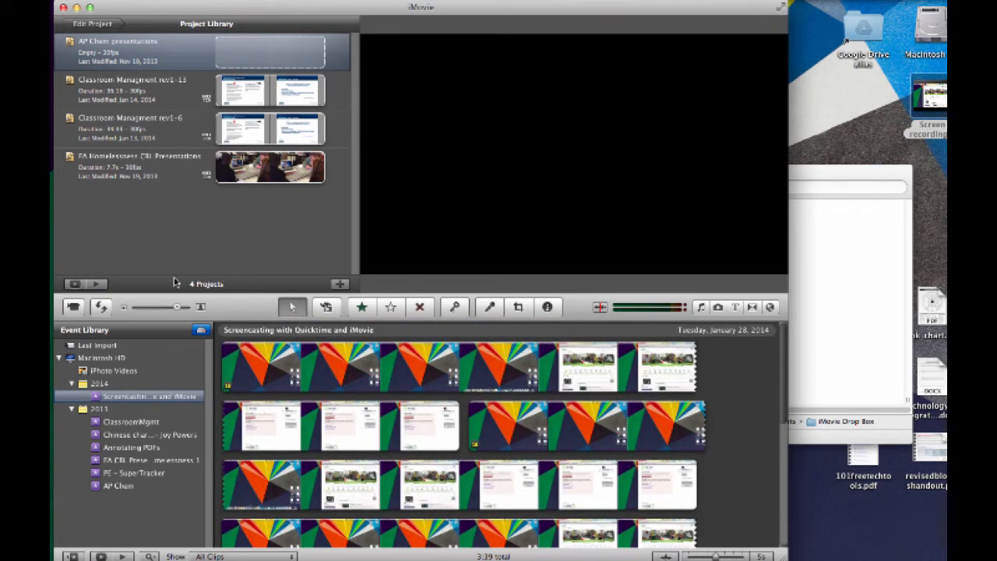
left_click(93, 23)
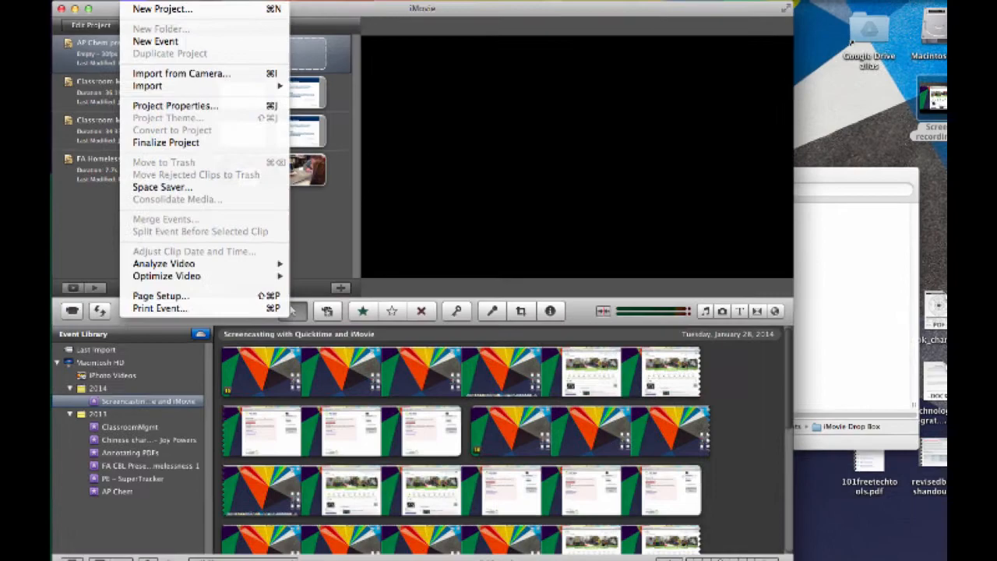
Create a new widescreen, no-theme project named Screencast.
left_click(162, 10)
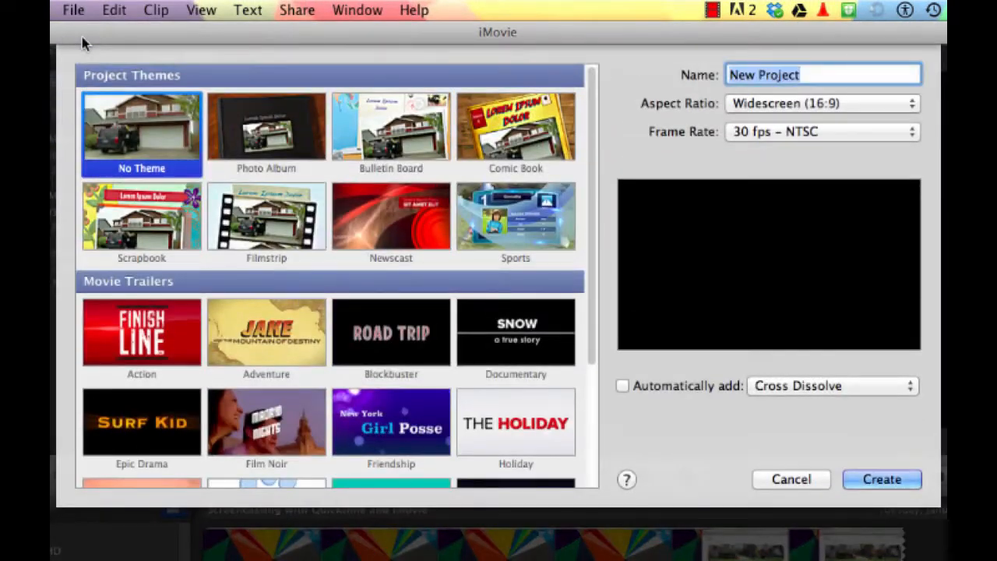
type("Sc")
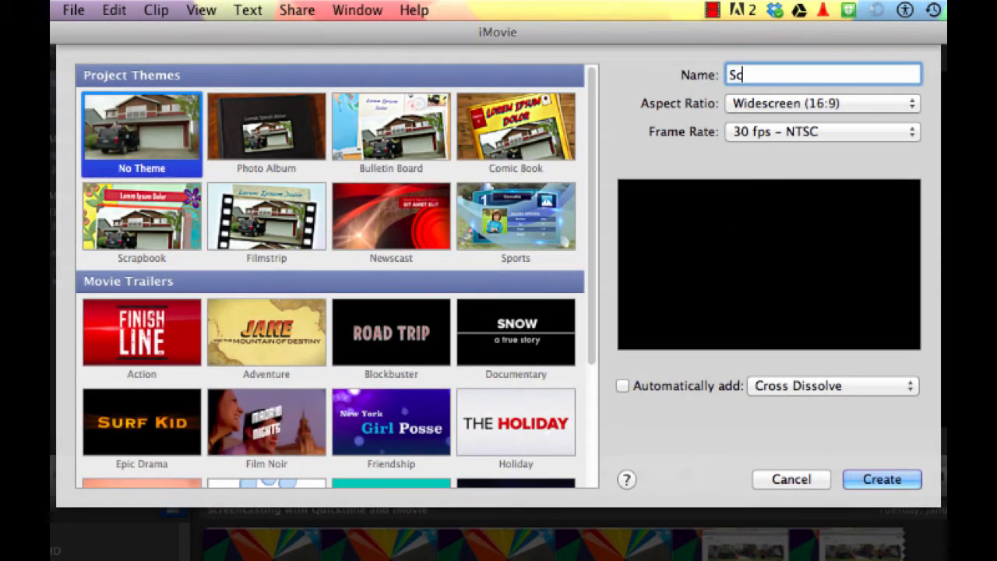
type("reencast")
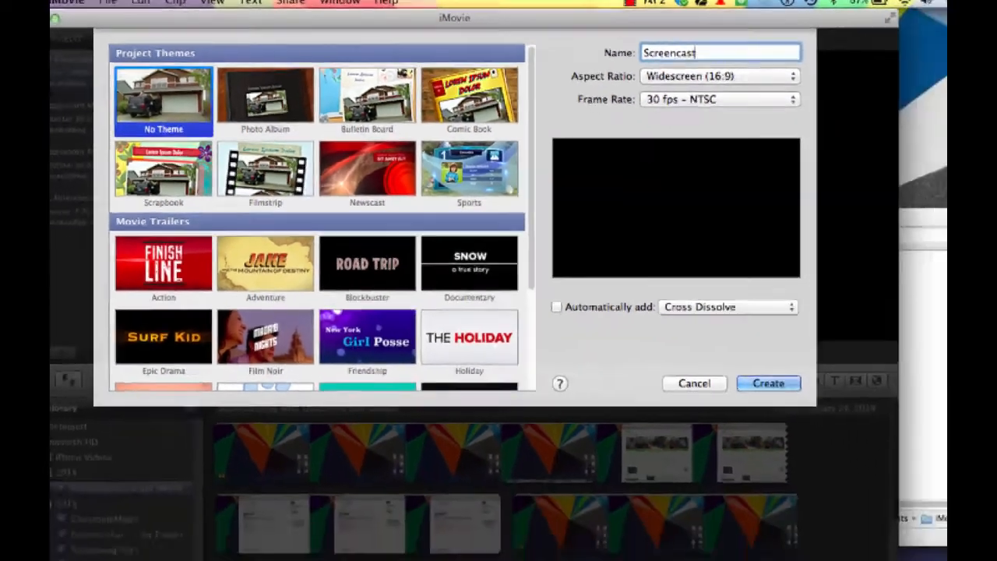
left_click(766, 383)
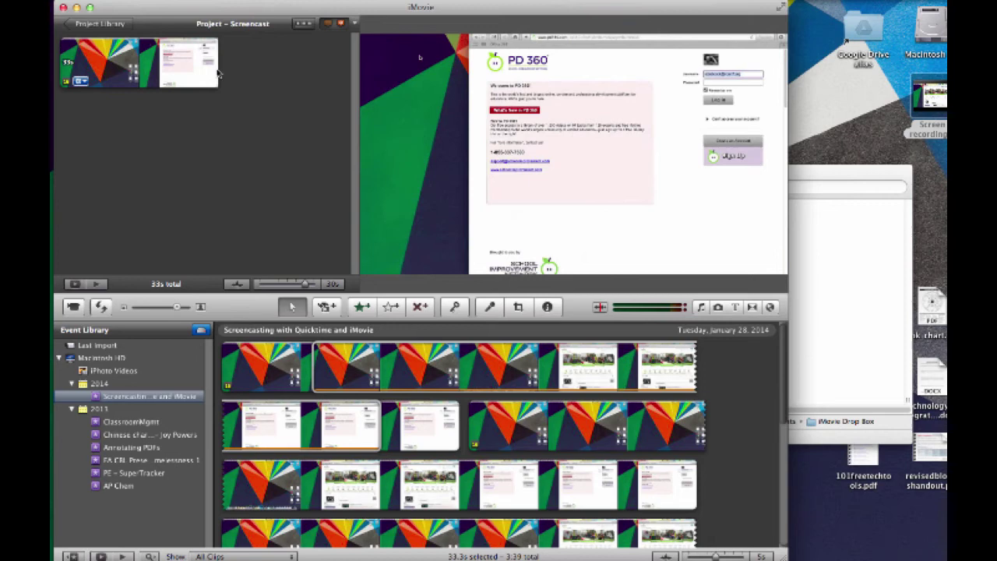
Select about 10.3 seconds of the colourful desktop clip for the project.
left_click(506, 427)
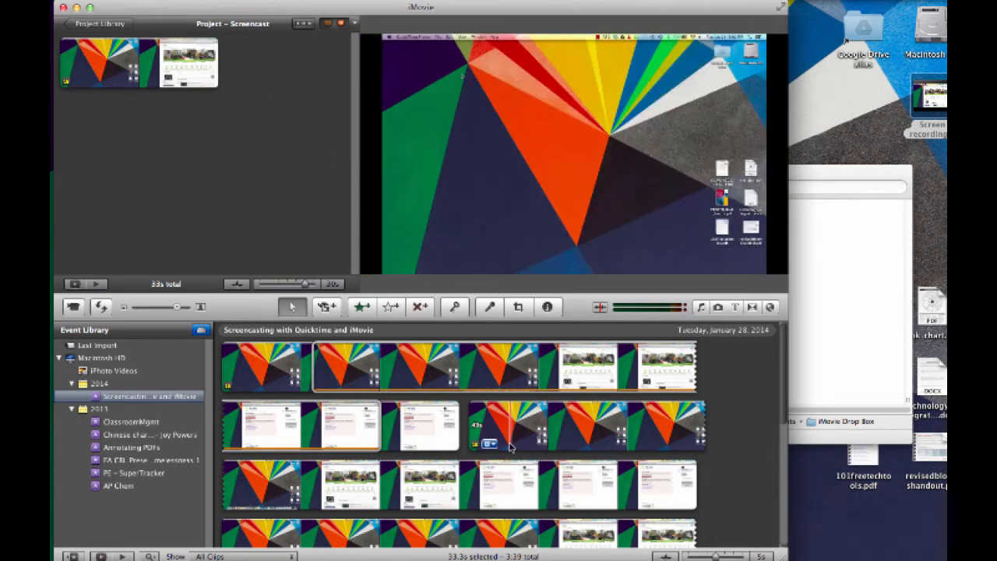
left_click(542, 427)
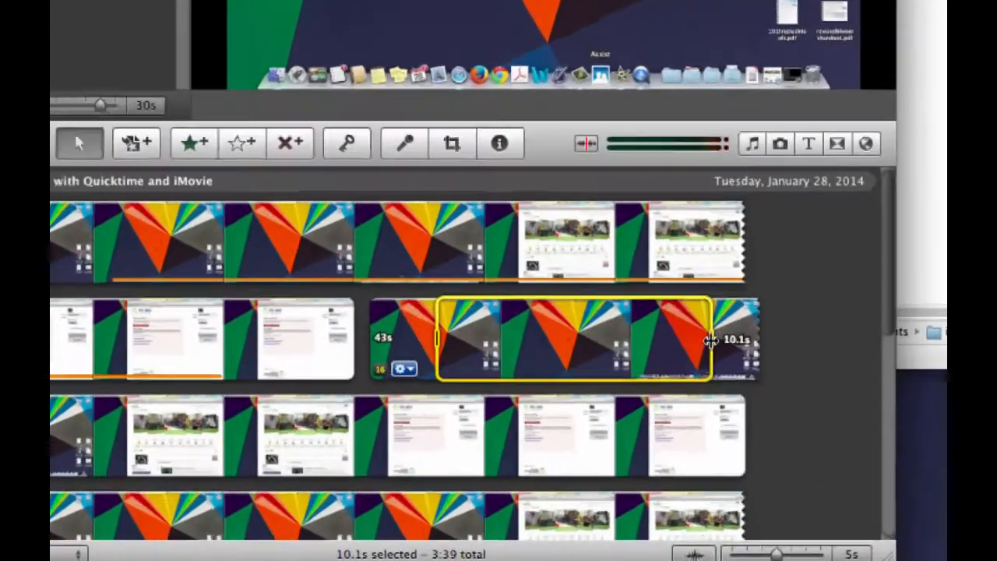
left_click_drag(709, 340, 776, 300)
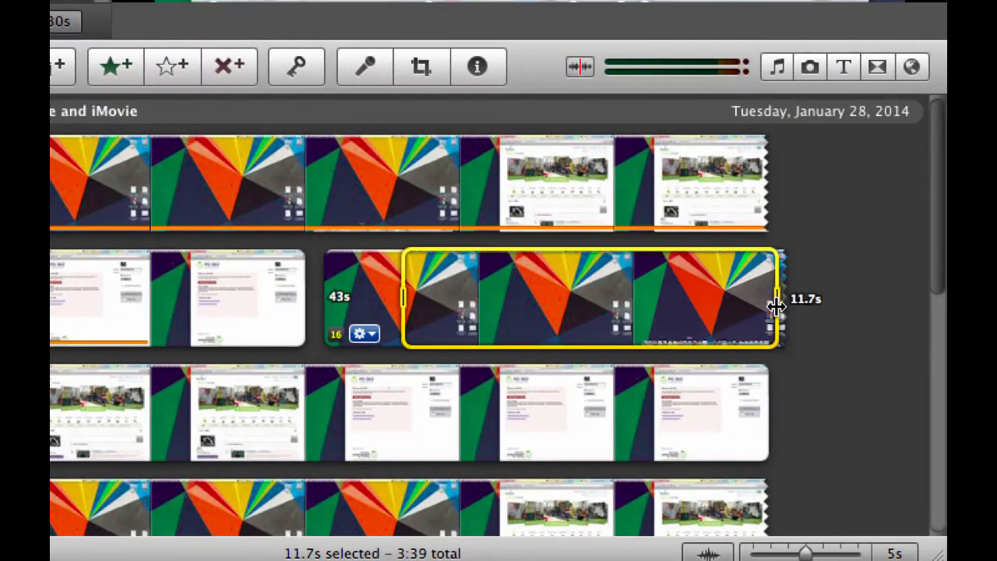
left_click_drag(776, 304, 733, 304)
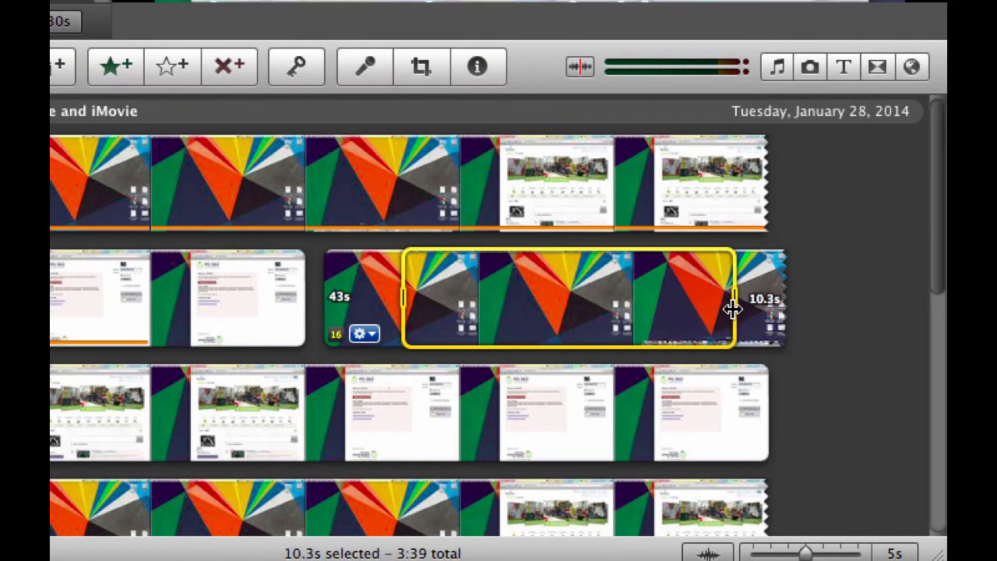
left_click_drag(731, 309, 751, 309)
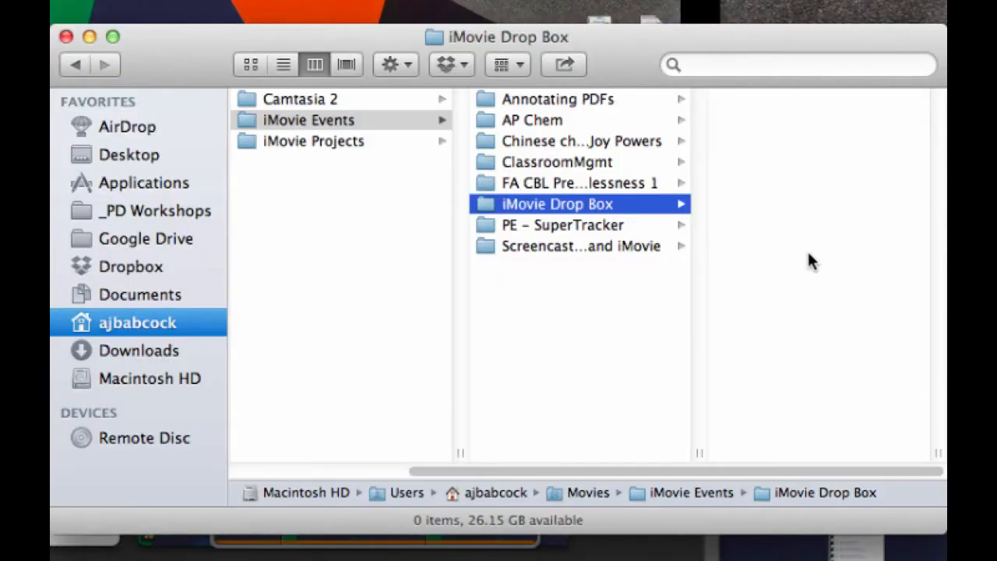
mouse_move(616, 215)
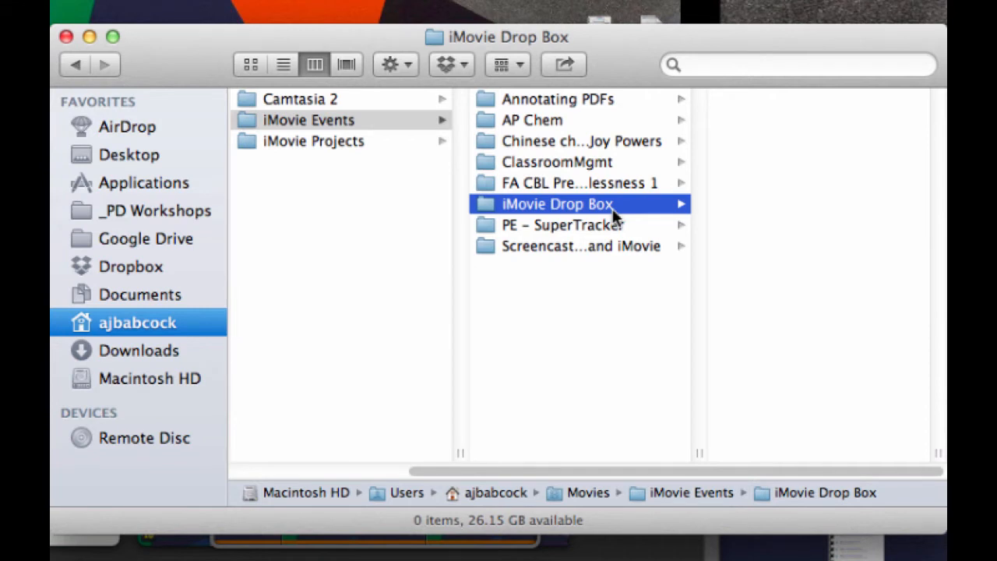
mouse_move(838, 247)
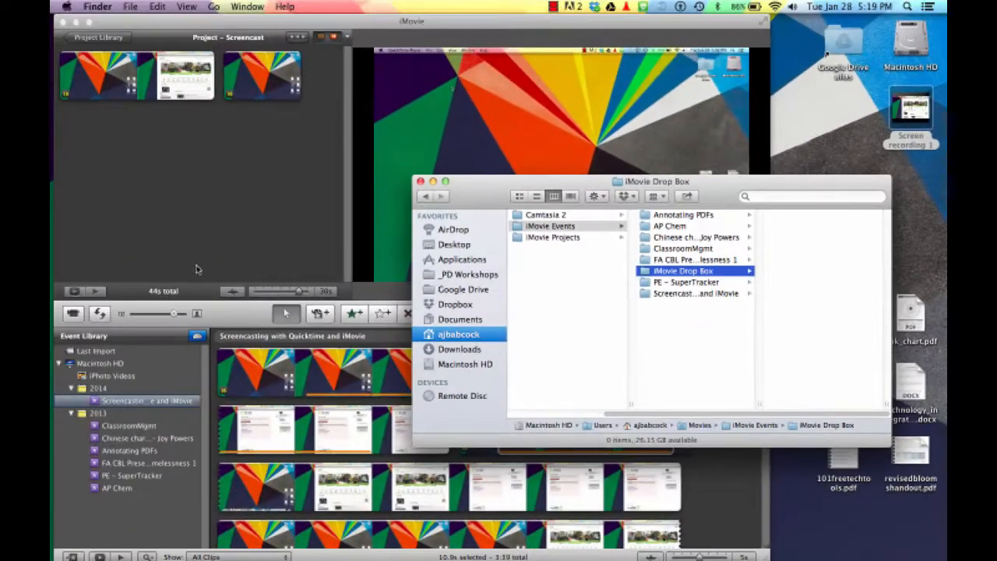
mouse_move(408, 147)
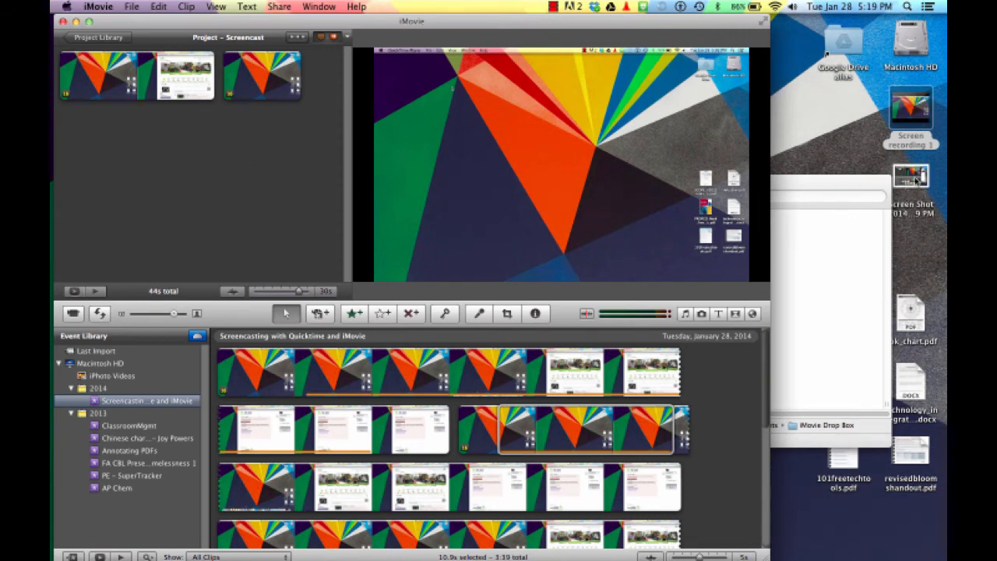
Drop the desktop screenshot of iMovie after the existing clips, making it the project's fourth clip.
left_click_drag(912, 174, 315, 97)
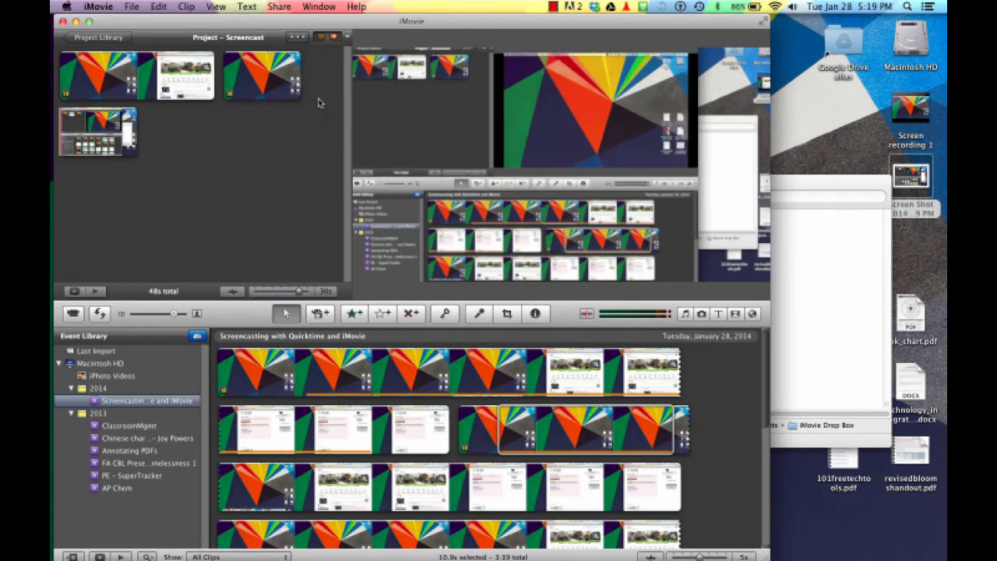
mouse_move(913, 180)
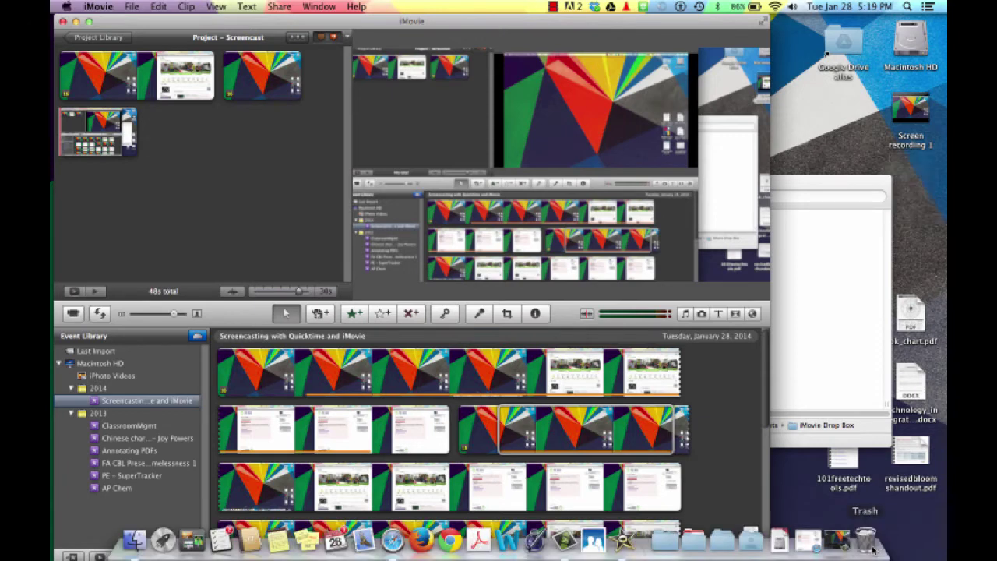
left_click(186, 75)
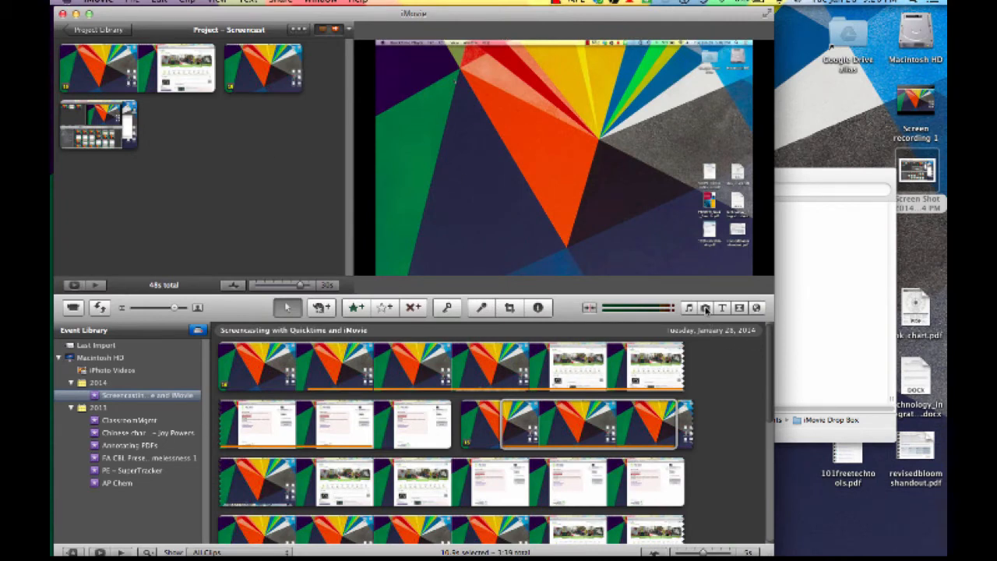
Show the Photo Browser's iPhoto Last Import album holding the single screenshot.
left_click(705, 308)
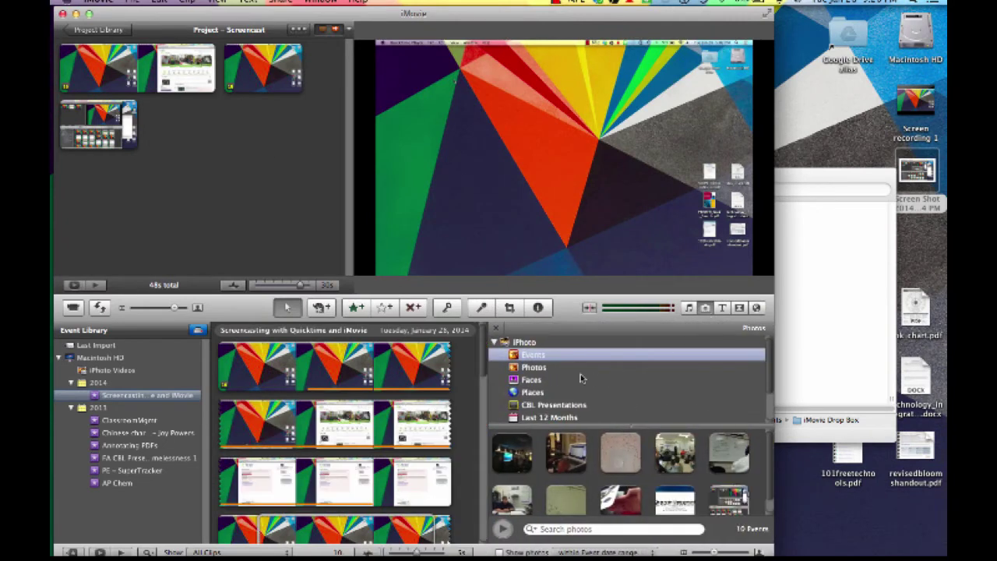
scroll("down", 3)
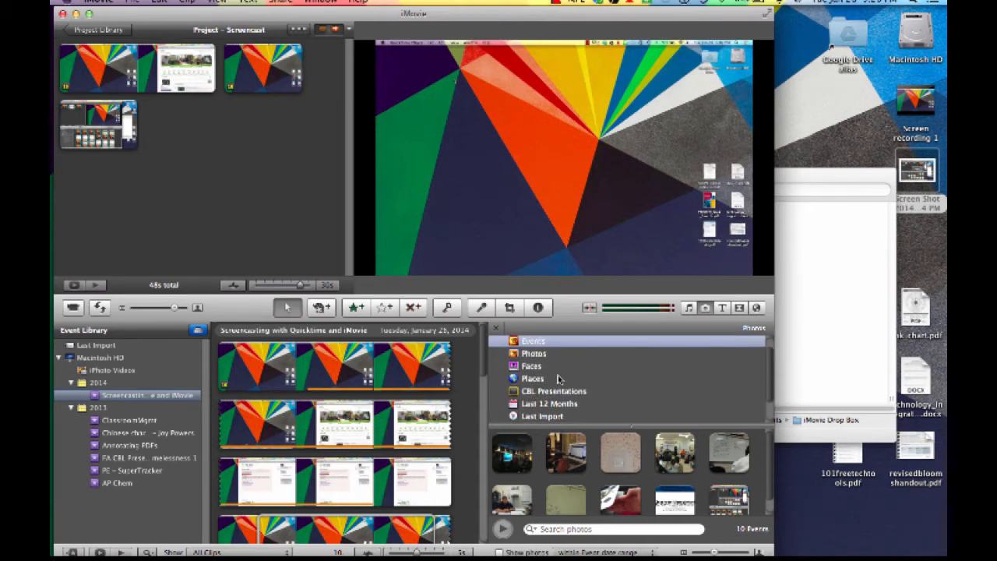
scroll("down", 3)
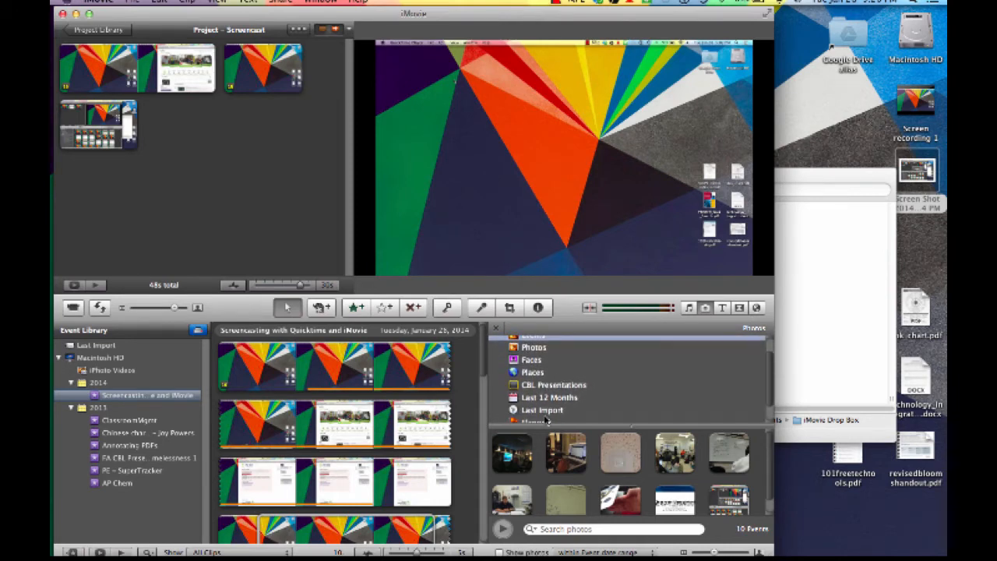
left_click(542, 409)
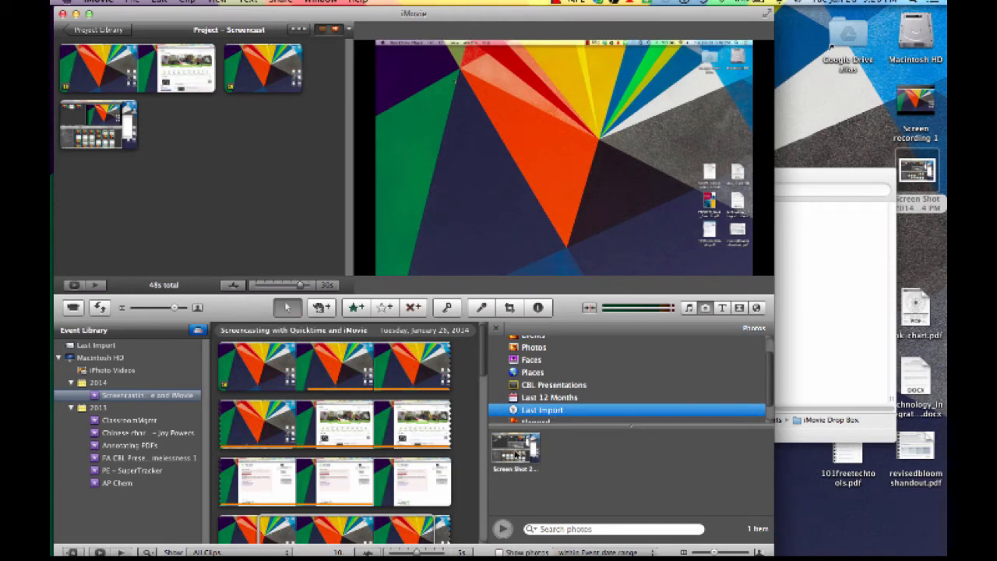
mouse_move(516, 449)
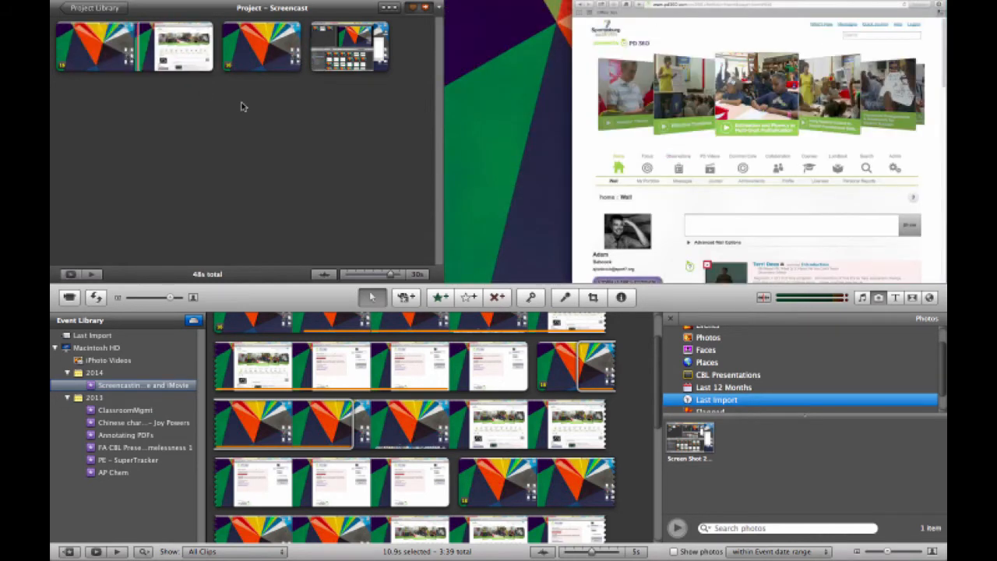
mouse_move(281, 145)
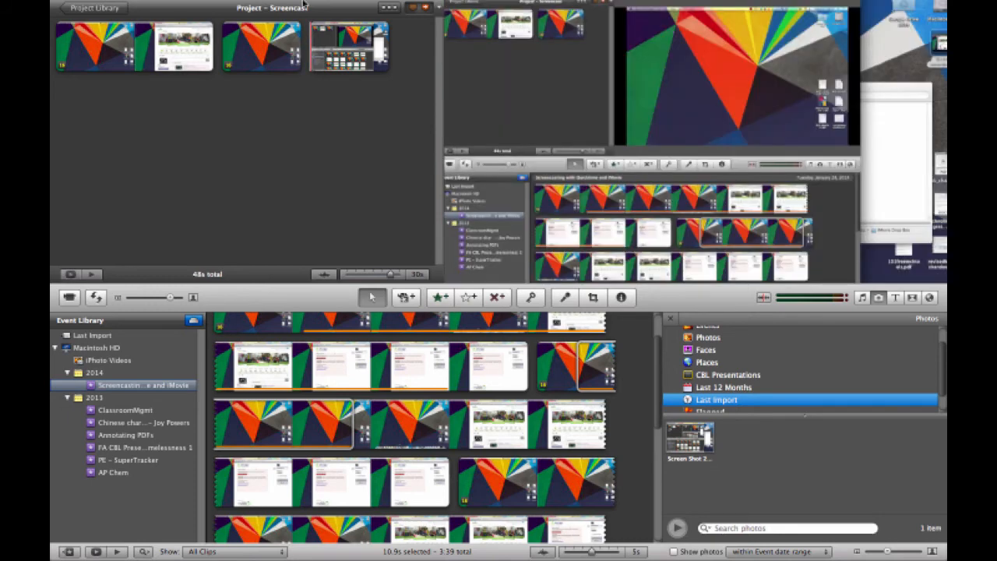
Bring up the Share menu with YouTube, Facebook, Vimeo and Export Movie choices.
left_click(279, 7)
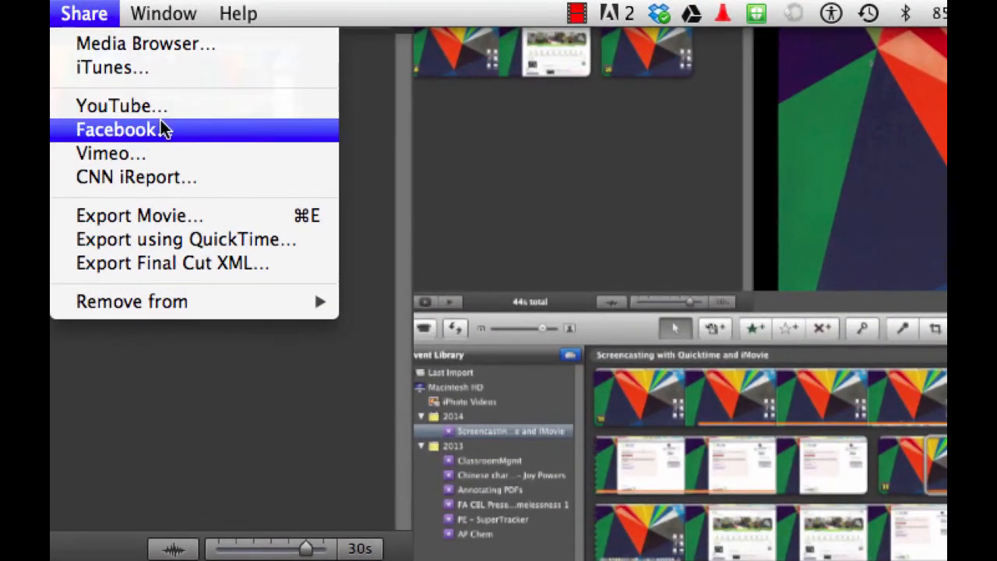
mouse_move(168, 121)
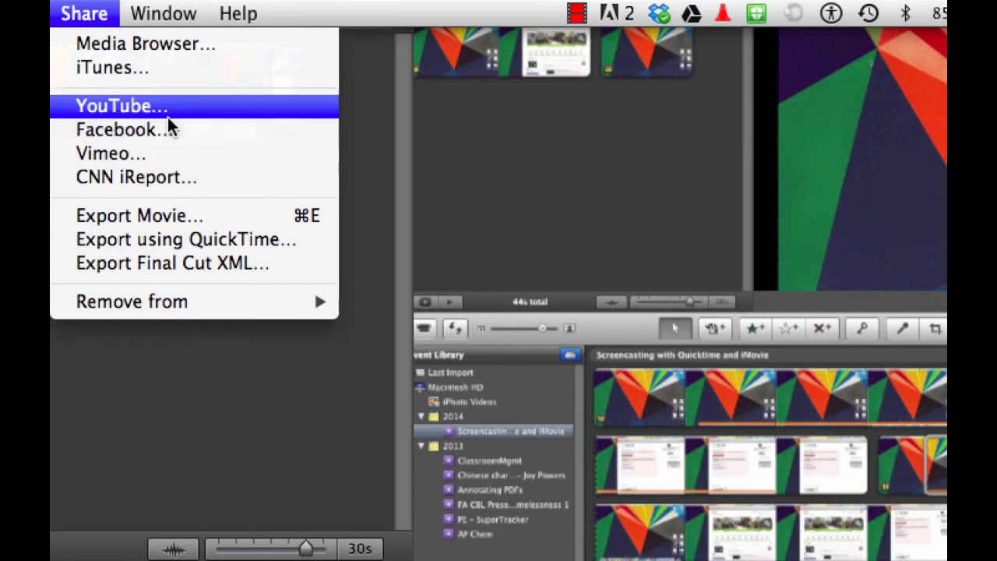
mouse_move(195, 178)
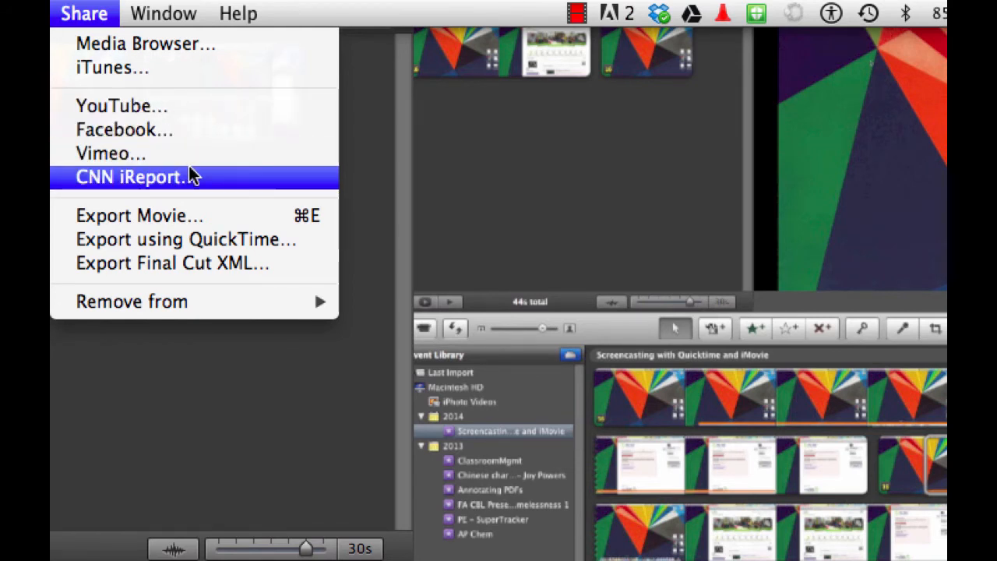
mouse_move(193, 215)
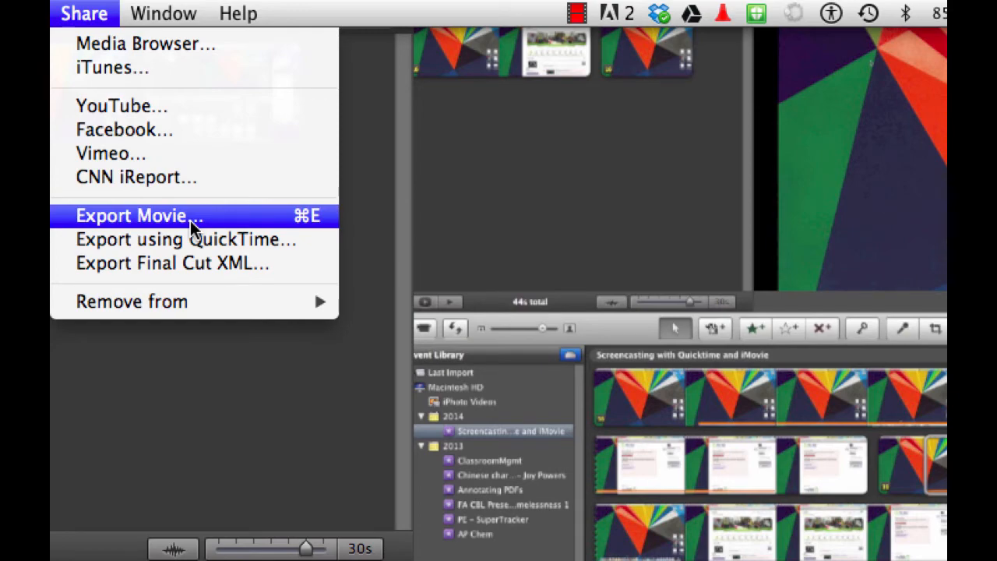
mouse_move(248, 225)
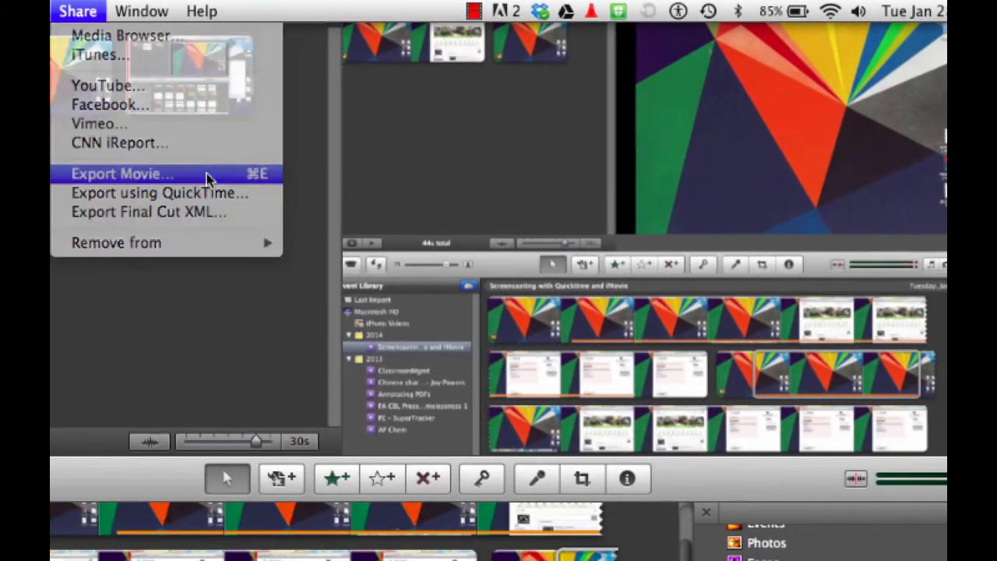
Choose Export Movie… to reach the export dialog for Screencast.
left_click(122, 173)
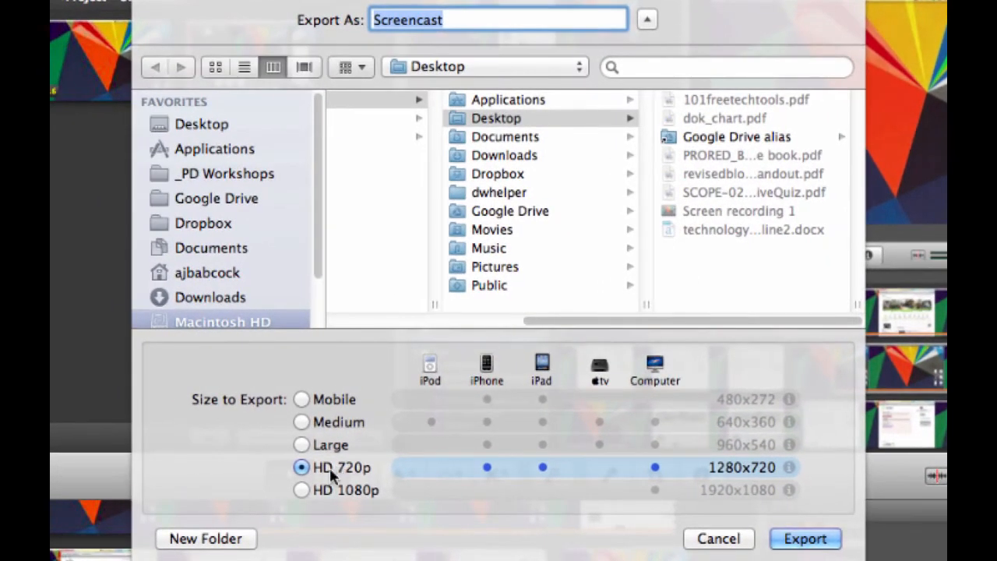
mouse_move(392, 502)
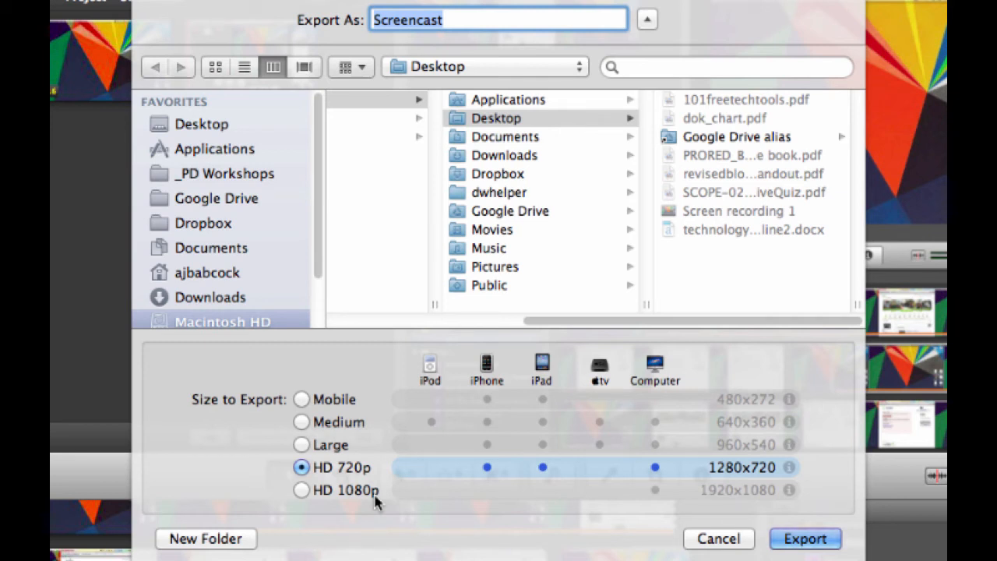
mouse_move(203, 223)
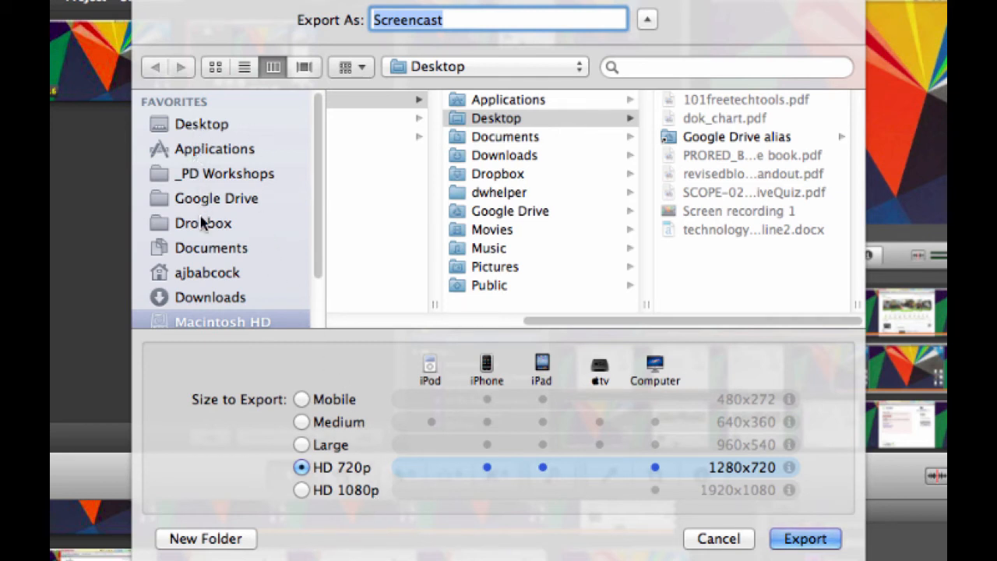
mouse_move(201, 125)
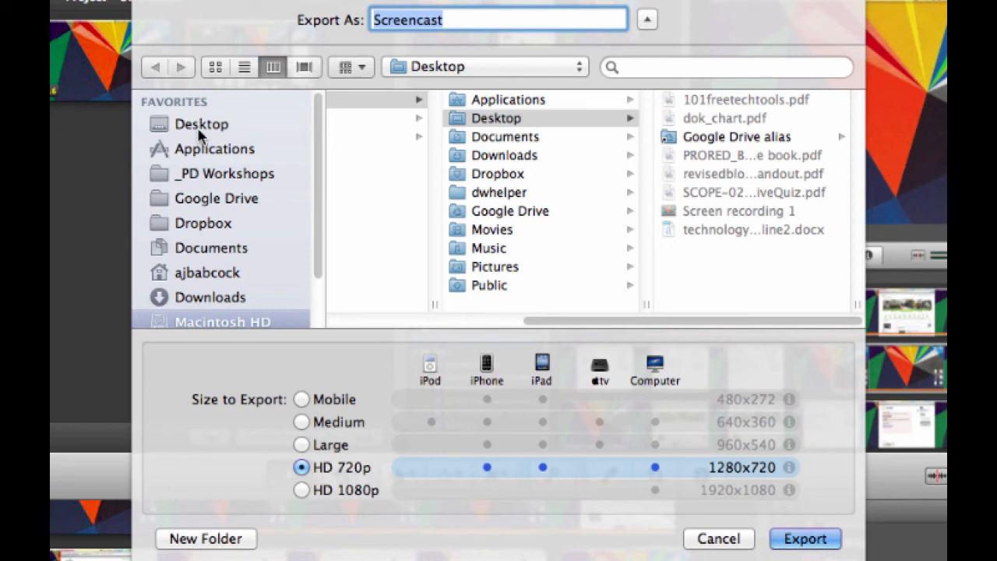
Export the movie as Screencast at HD 720p to the Desktop.
left_click(201, 125)
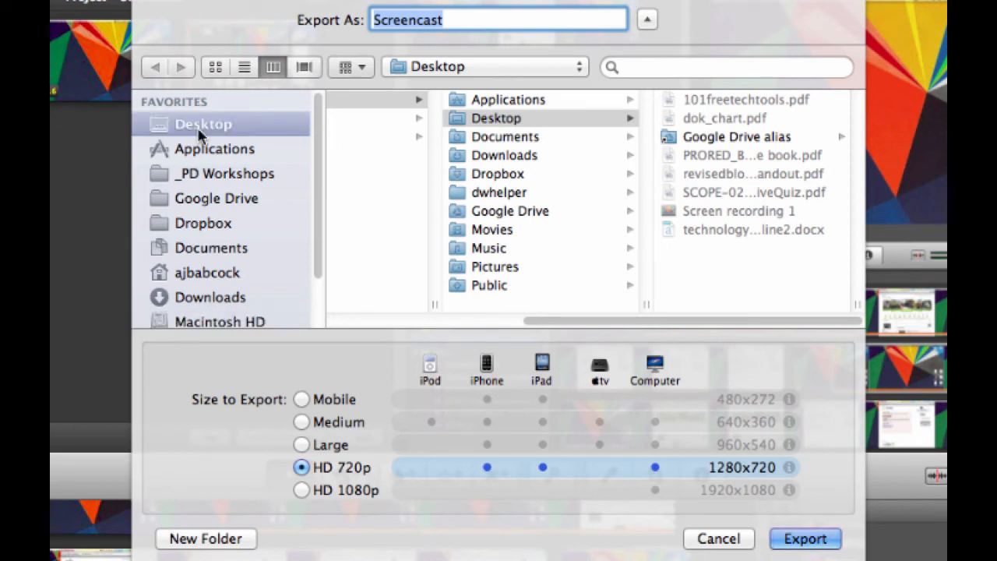
mouse_move(530, 125)
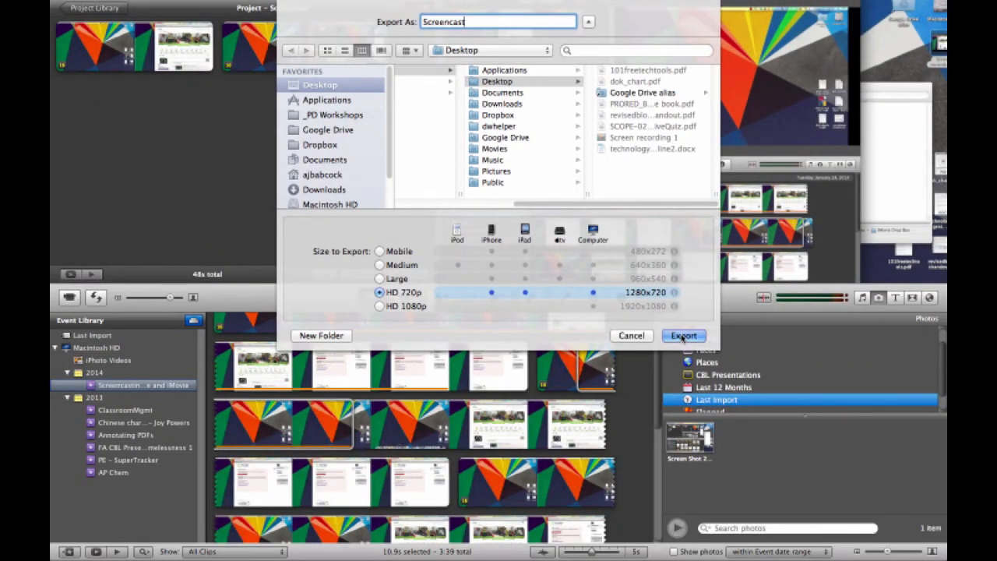
left_click(683, 337)
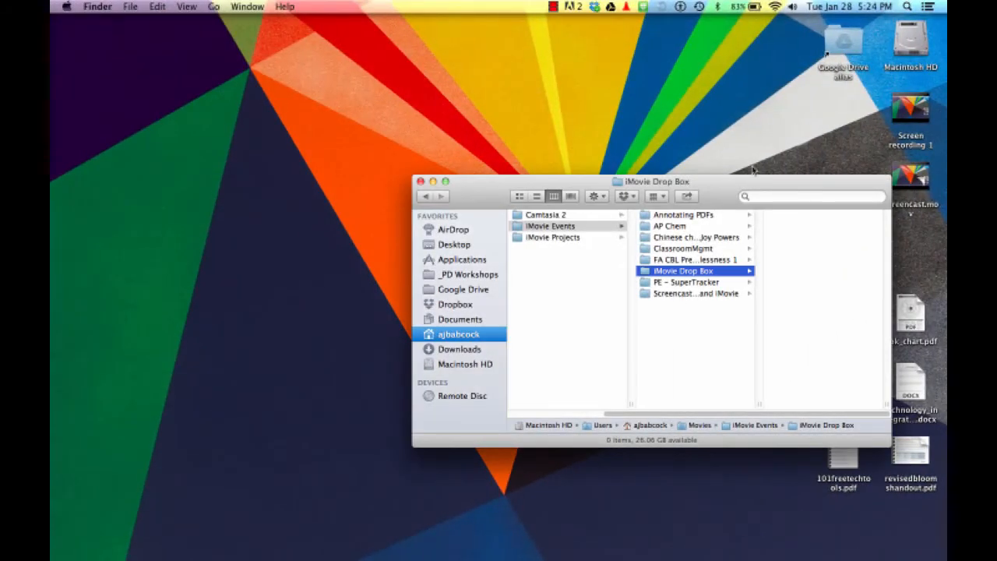
Move the iMovie Drop Box window aside, check Screencast.mov on the desktop, and close the window.
left_click_drag(657, 180, 483, 88)
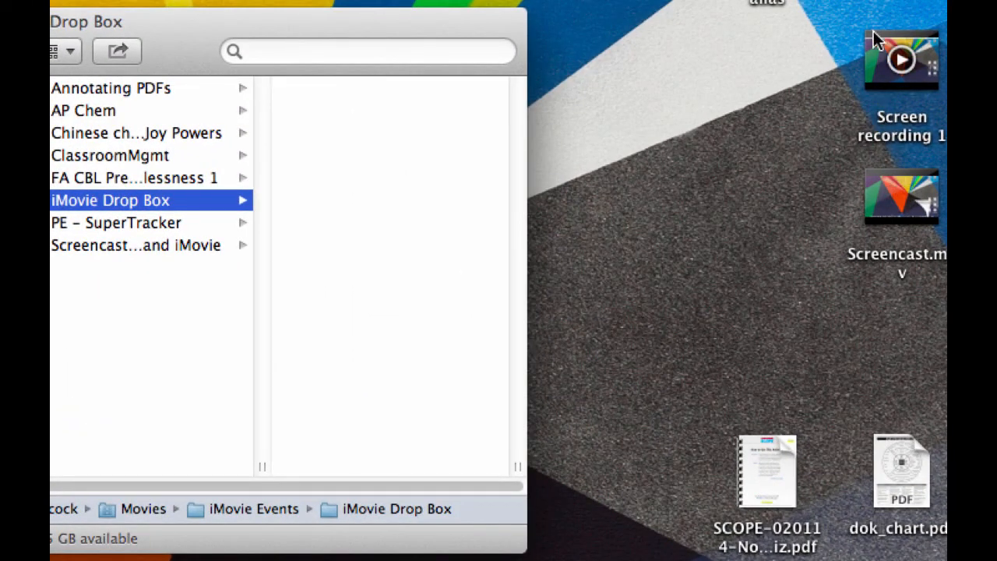
mouse_move(938, 45)
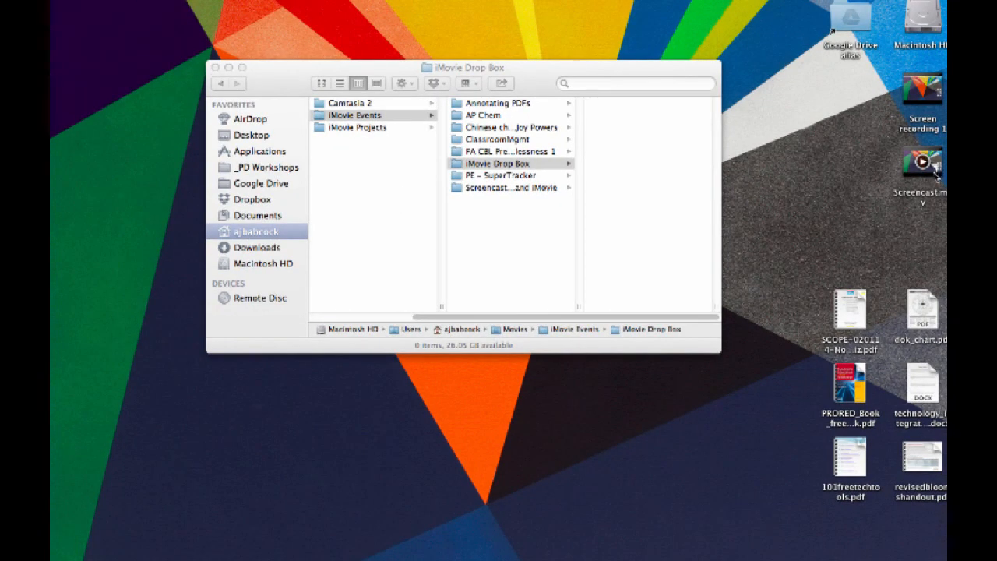
double_click(923, 165)
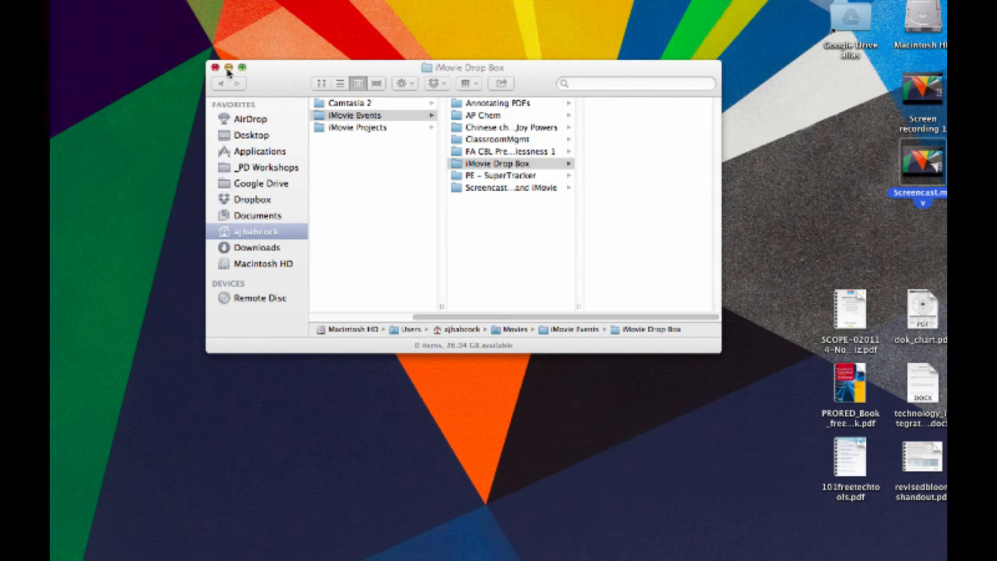
left_click(218, 67)
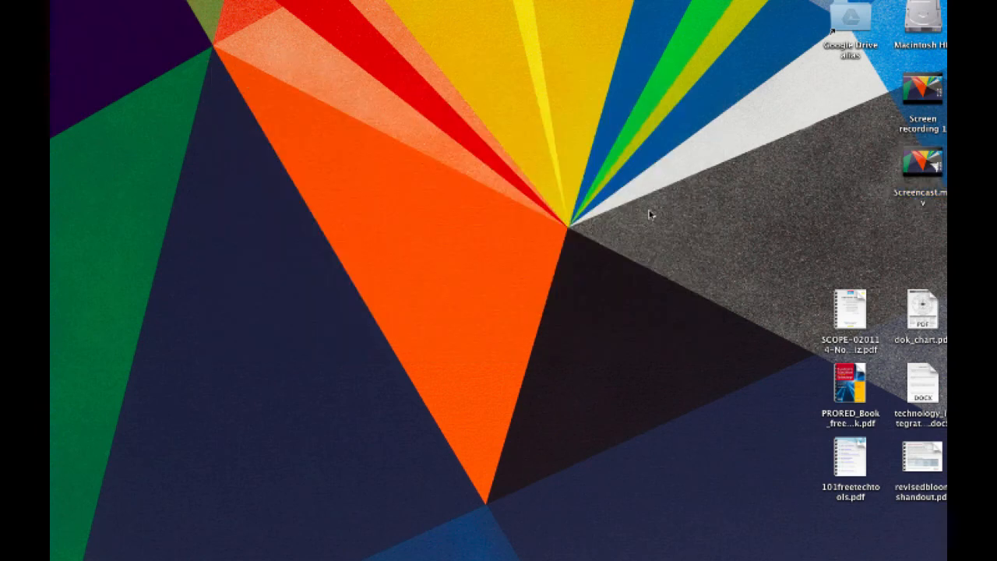